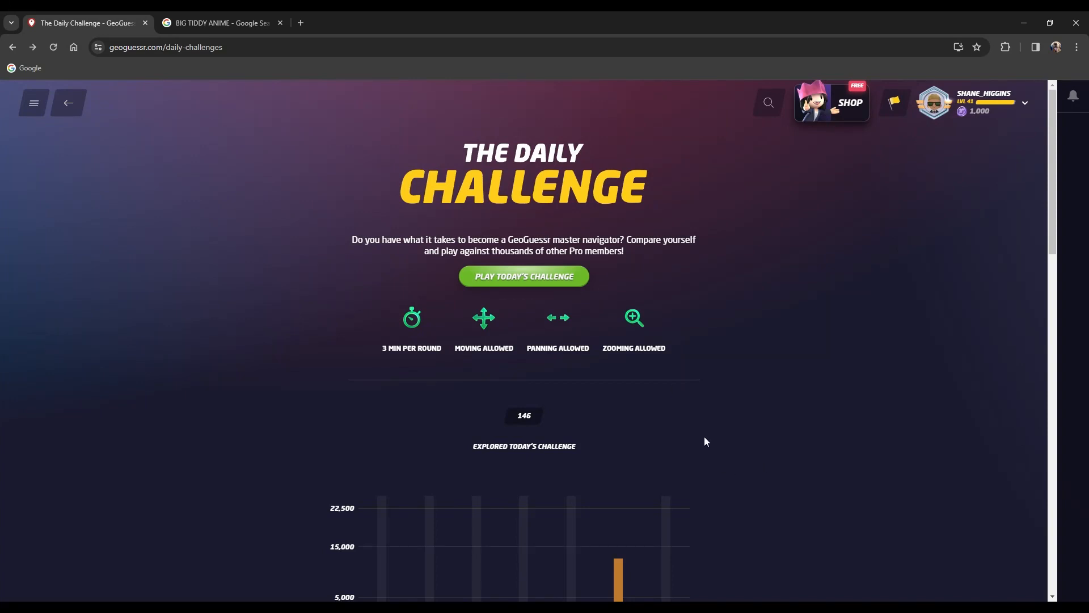
pyautogui.moveTo(723, 443)
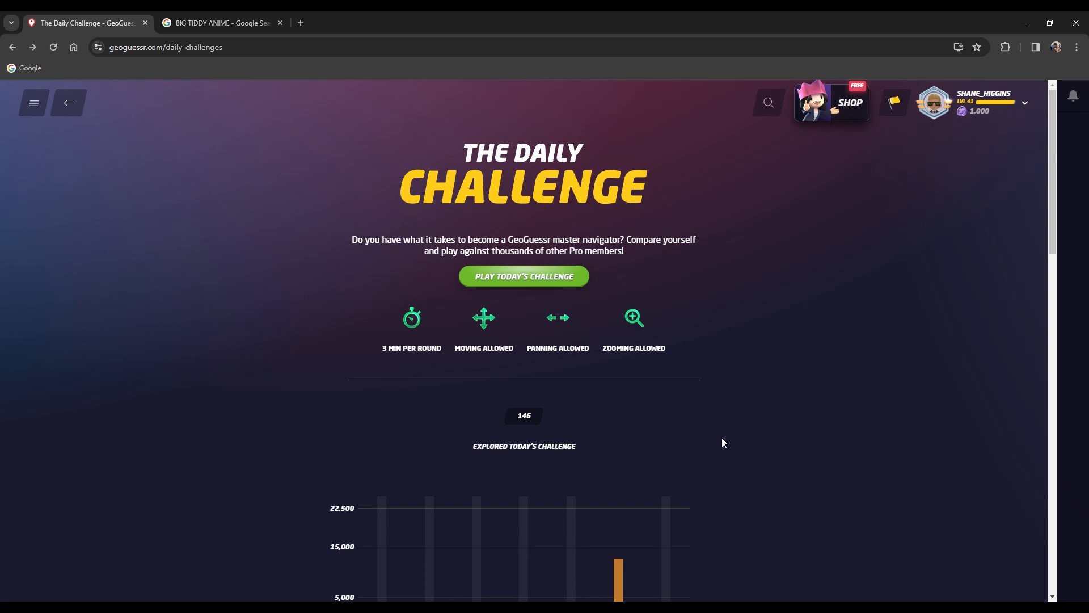
pyautogui.moveTo(727, 450)
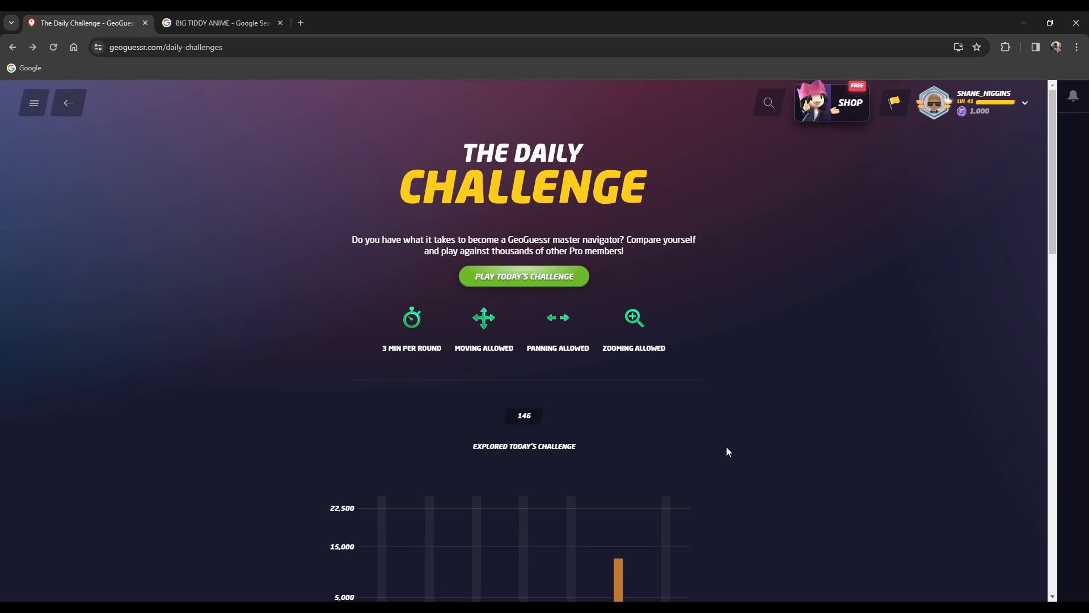
pyautogui.moveTo(725, 454)
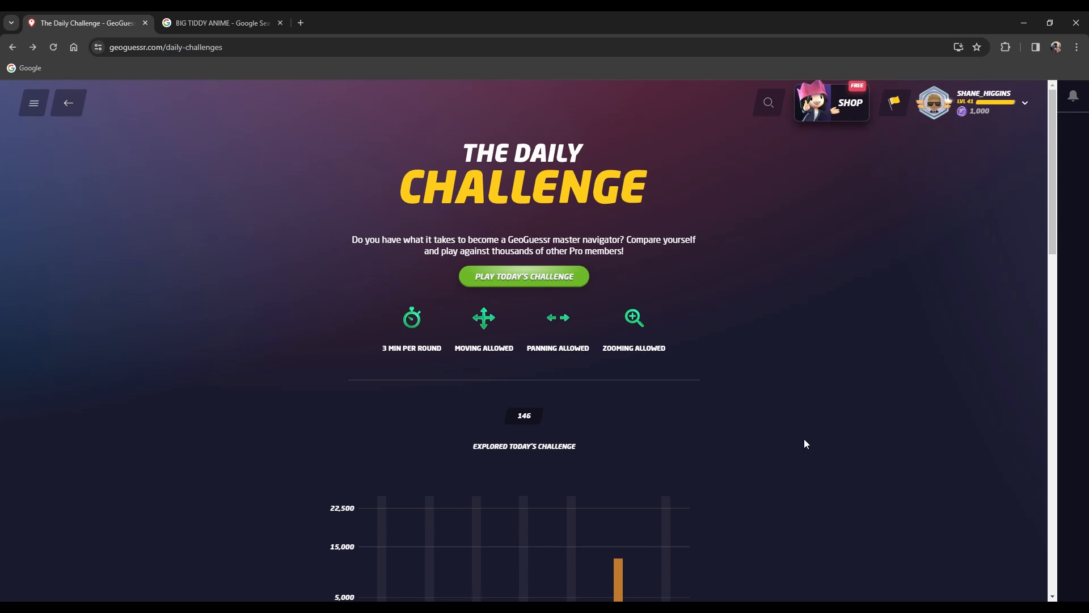
pyautogui.moveTo(748, 470)
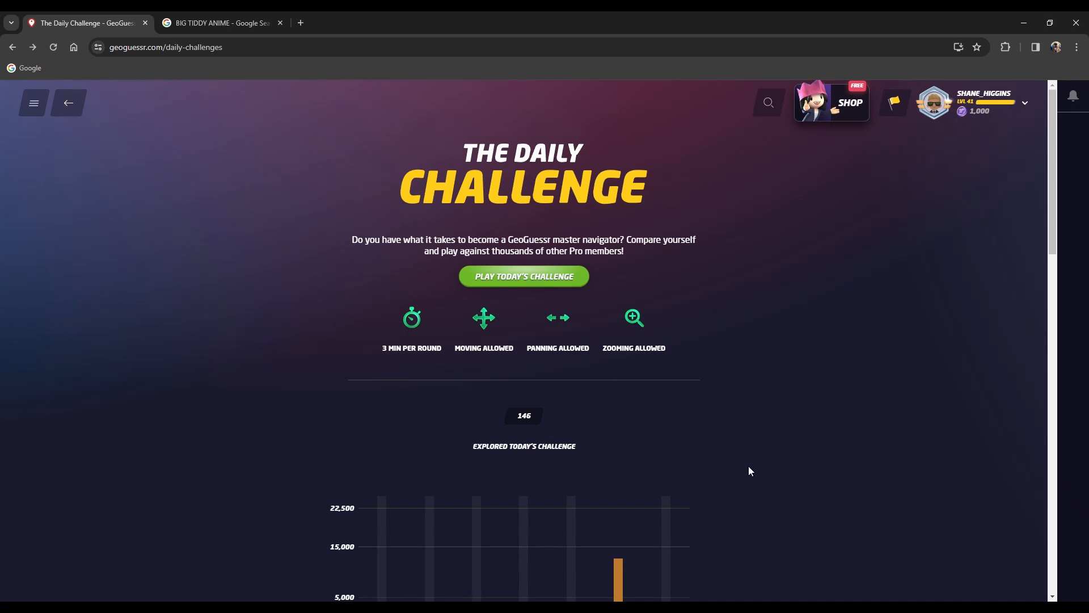
pyautogui.moveTo(742, 477)
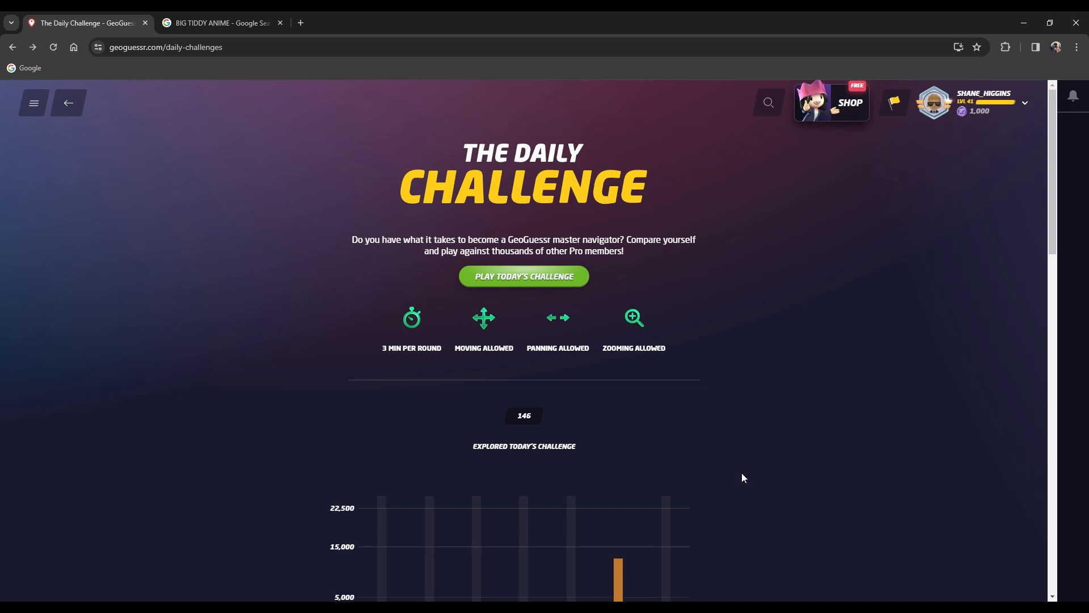
pyautogui.moveTo(703, 472)
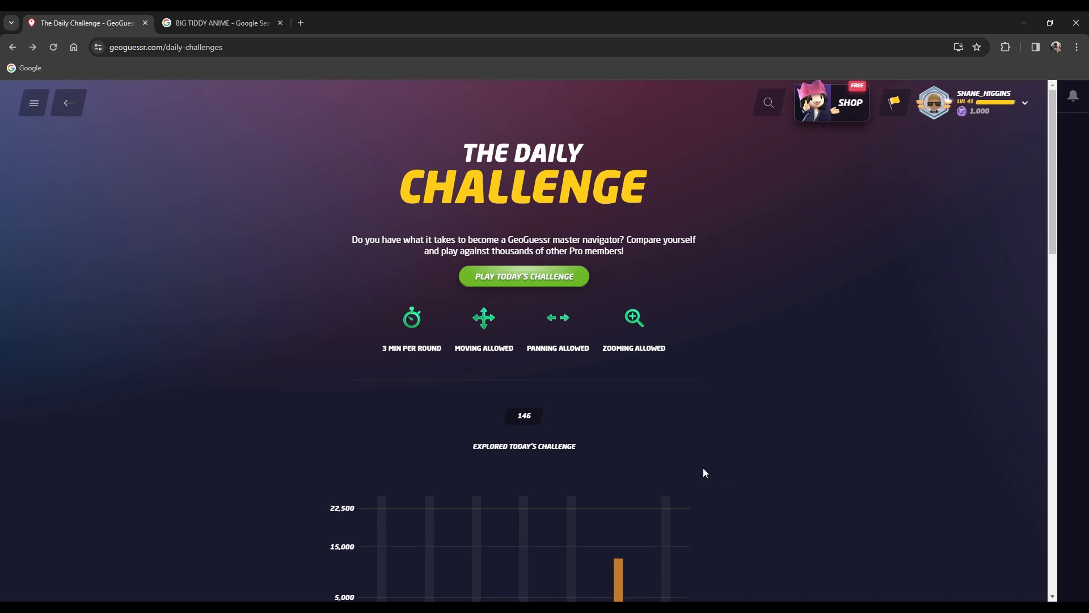
pyautogui.moveTo(711, 449)
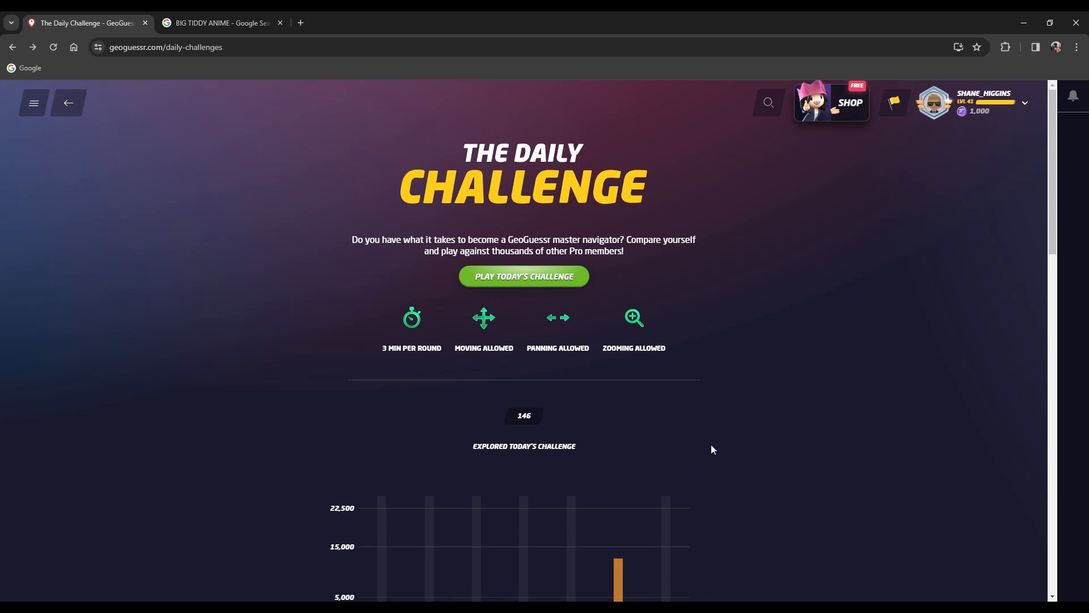
pyautogui.moveTo(721, 432)
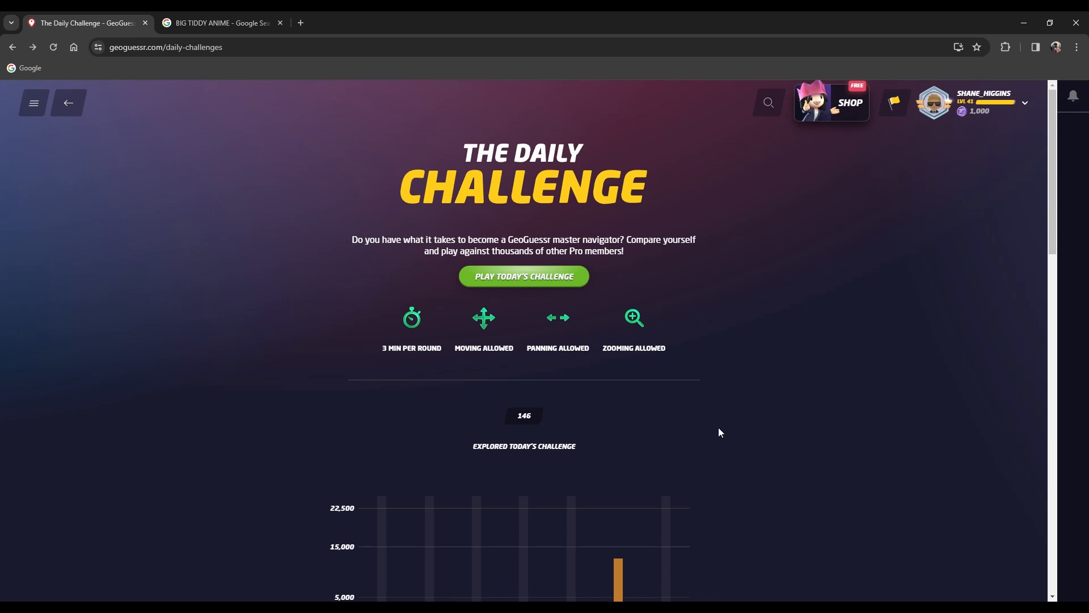
pyautogui.moveTo(725, 343)
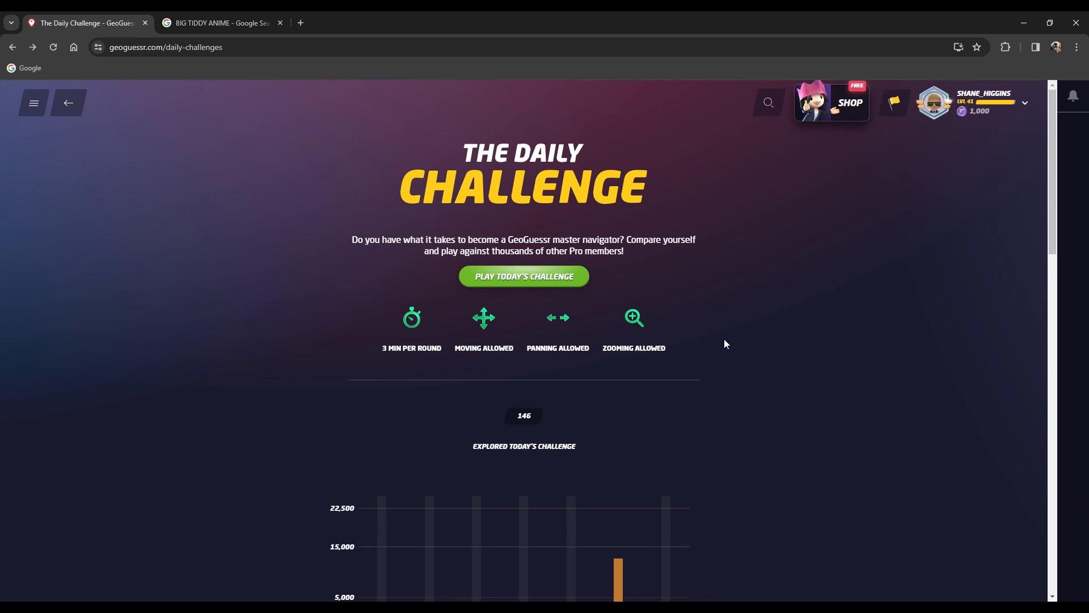
pyautogui.moveTo(757, 441)
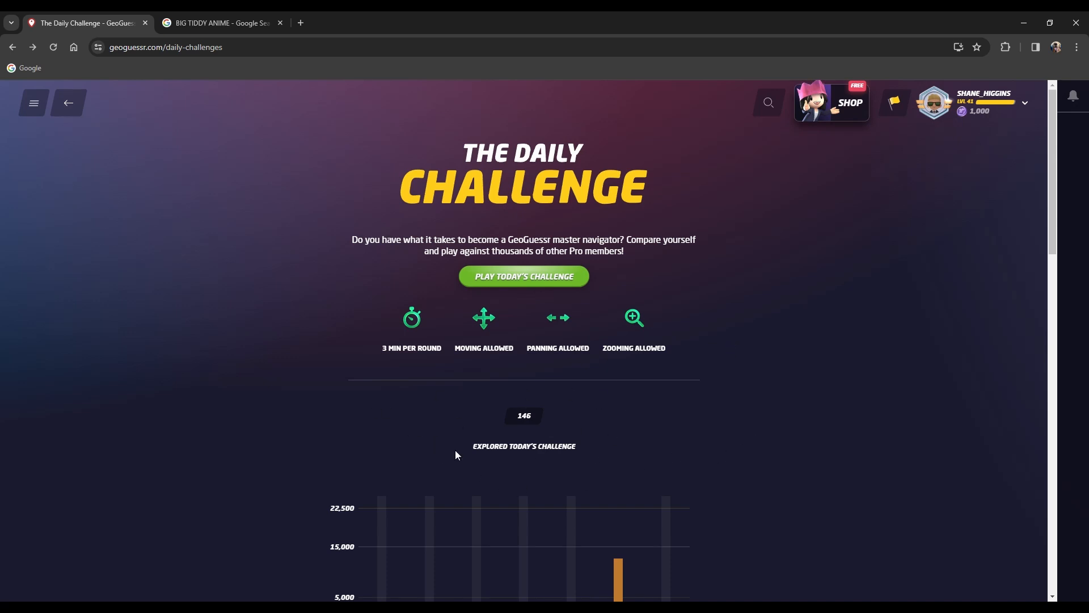
pyautogui.moveTo(566, 422)
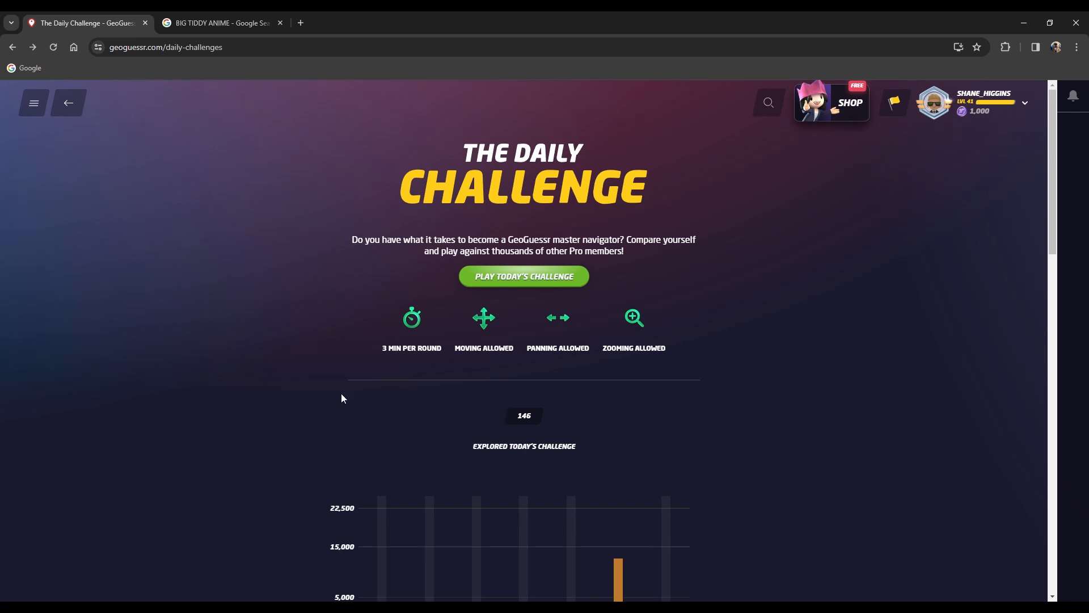
pyautogui.moveTo(645, 333)
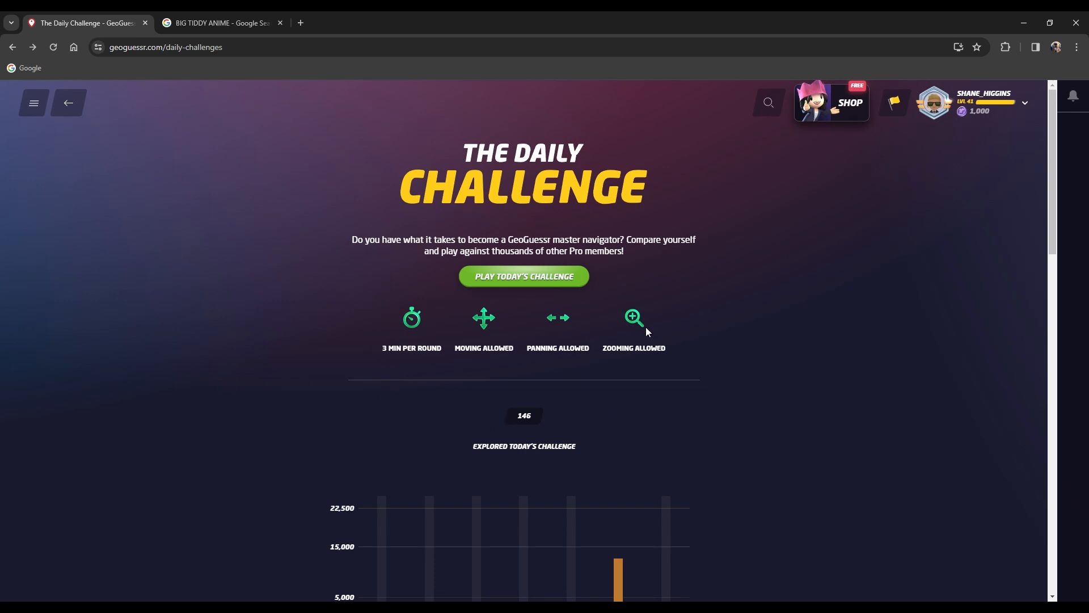
pyautogui.moveTo(509, 359)
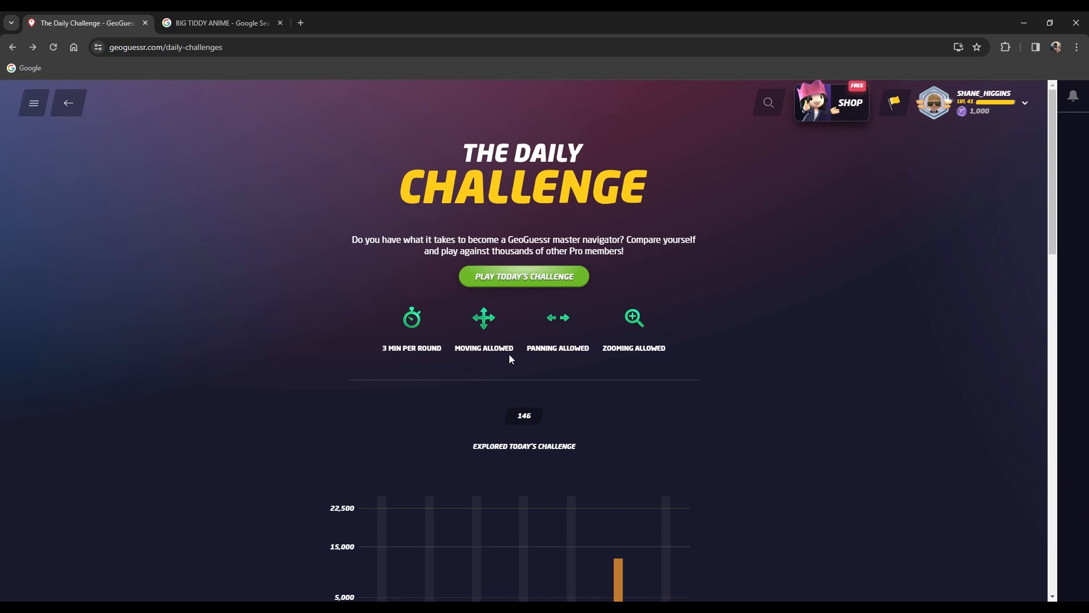
pyautogui.moveTo(509, 387)
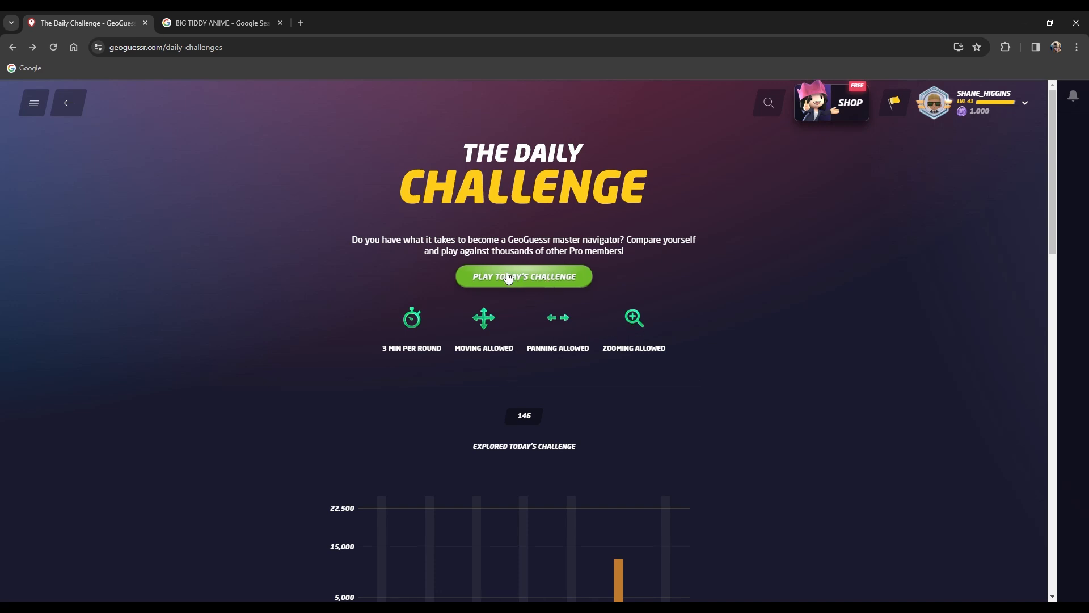
# Start today's challenge and move forward along the palm-lined road toward the red AWAS sign.
pyautogui.click(523, 276)
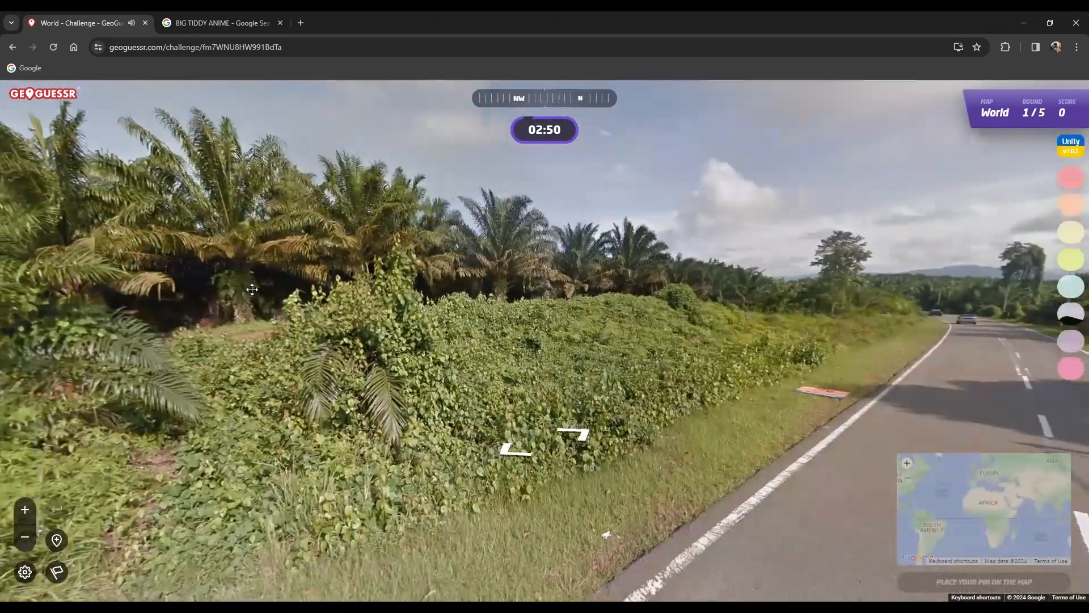
pyautogui.click(544, 445)
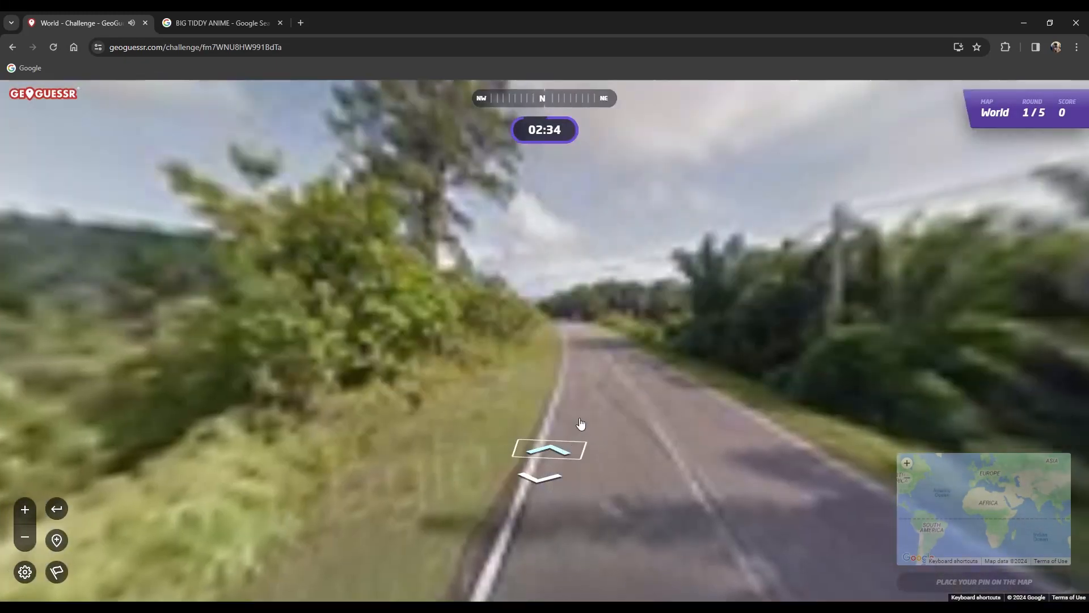
pyautogui.click(549, 450)
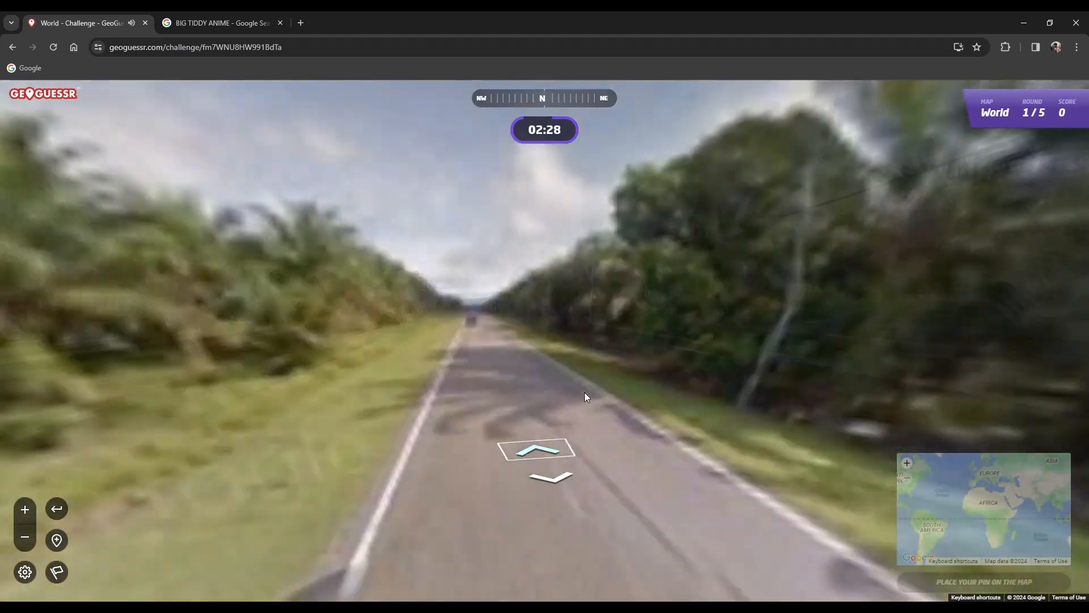
pyautogui.click(535, 450)
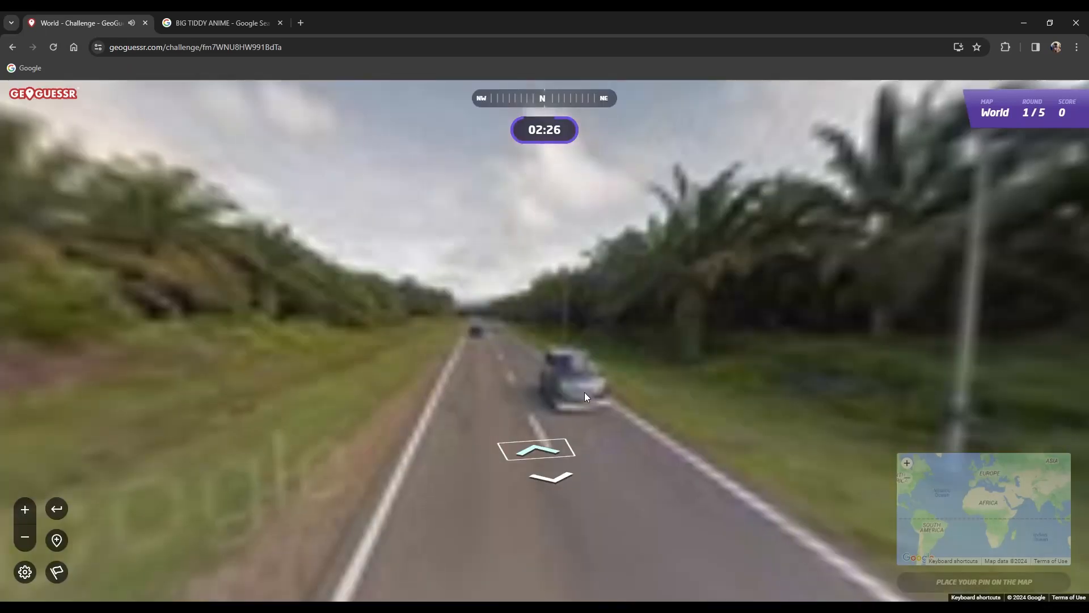
pyautogui.click(534, 448)
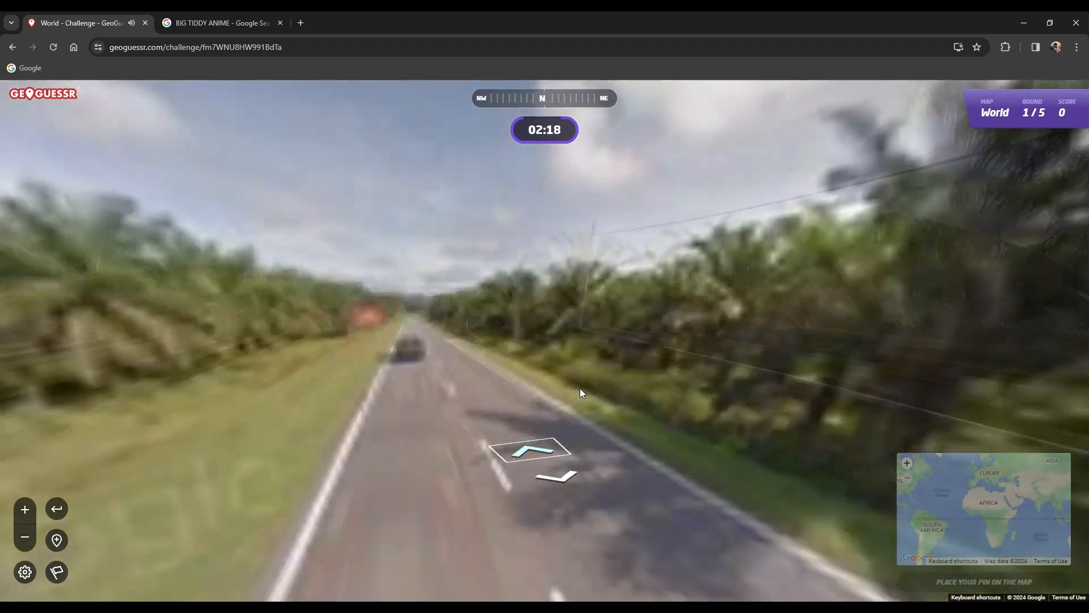
pyautogui.click(531, 450)
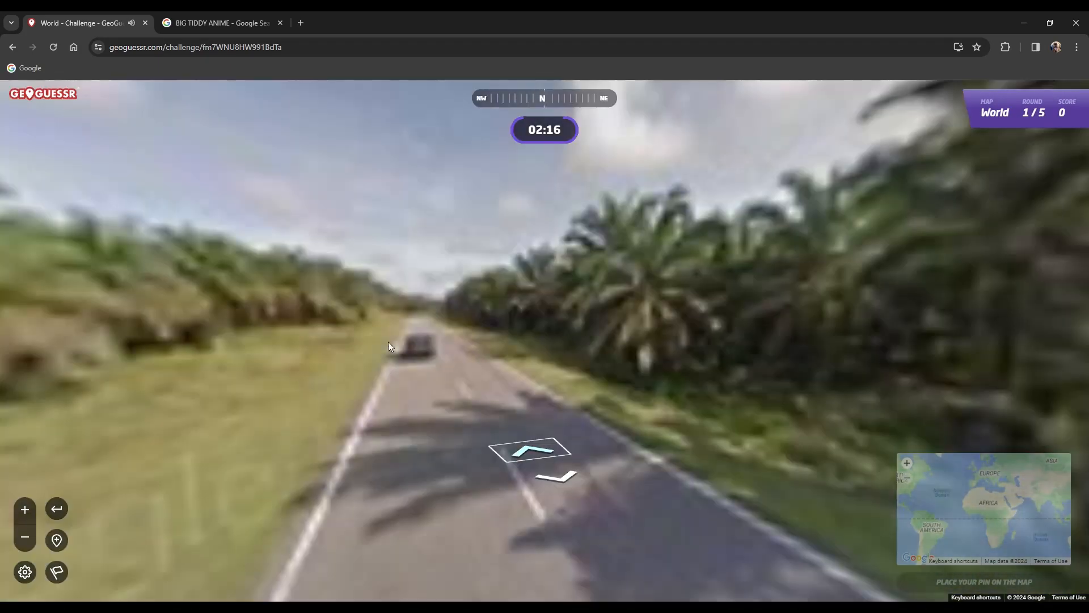
pyautogui.click(531, 452)
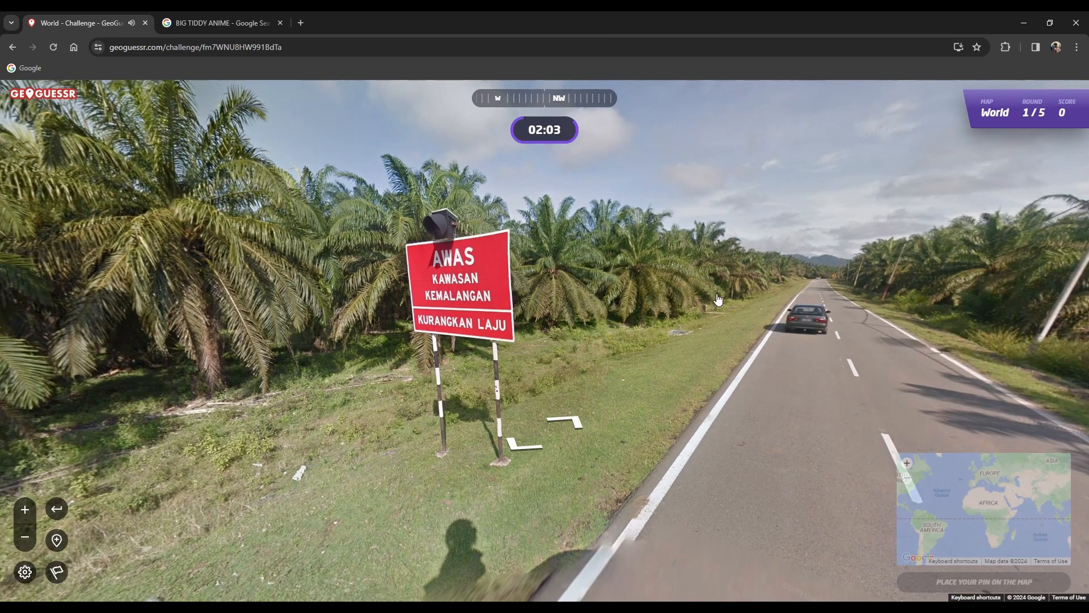
pyautogui.moveTo(461, 309)
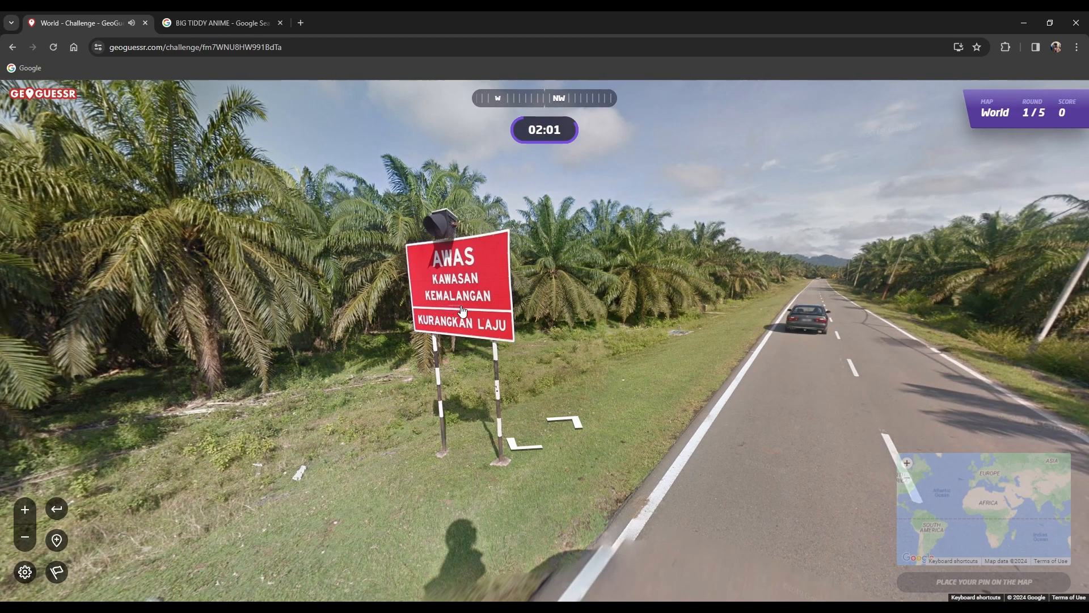
# Travel past the warning sign and along the plantation highway to where a red car passes.
pyautogui.click(545, 271)
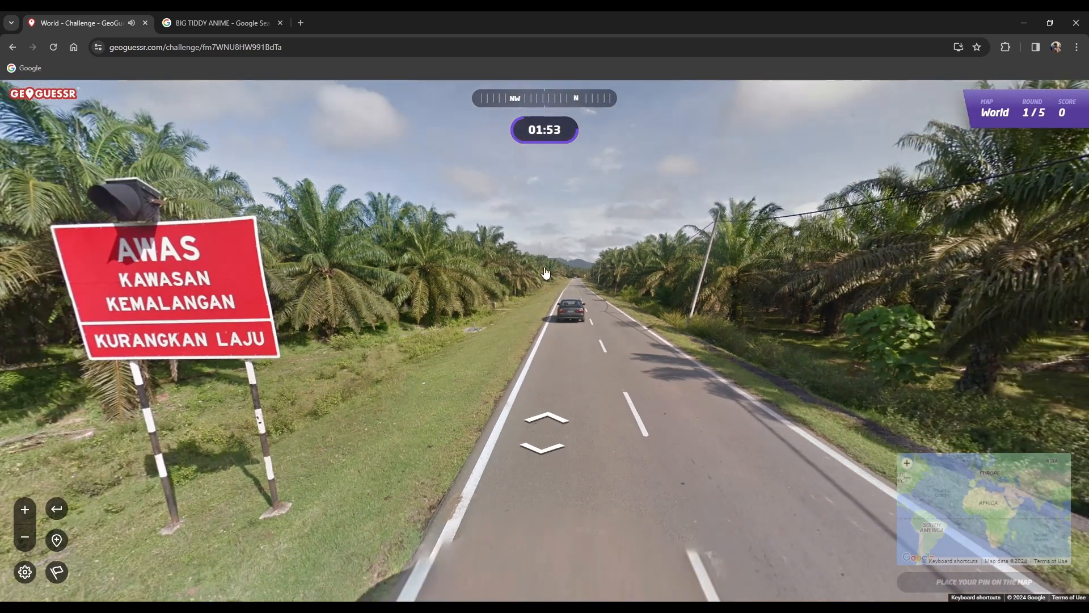
pyautogui.click(546, 416)
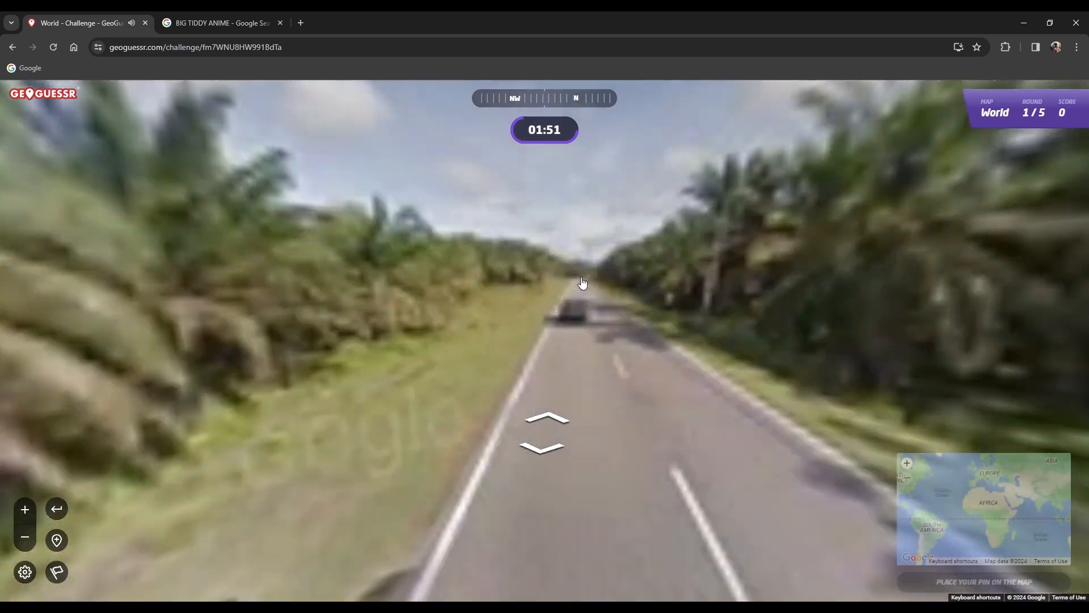
pyautogui.click(545, 422)
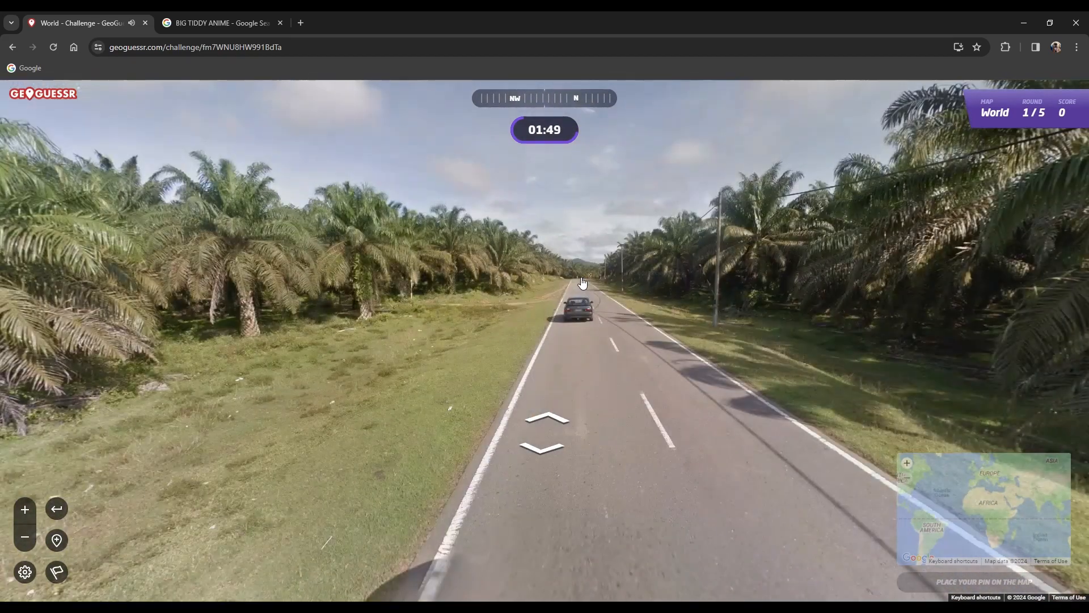
pyautogui.click(546, 428)
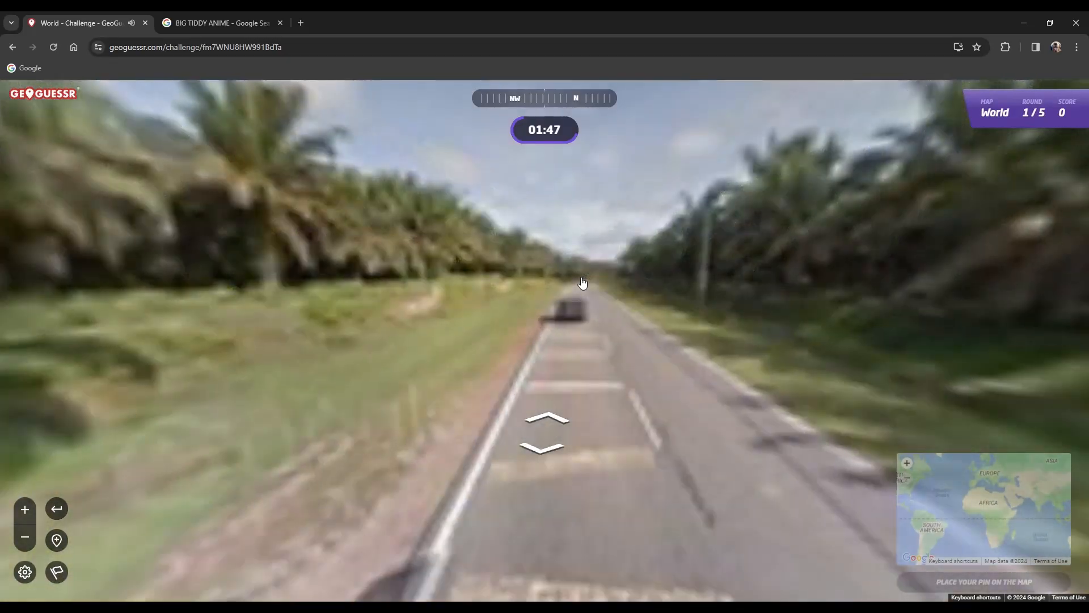
pyautogui.click(546, 418)
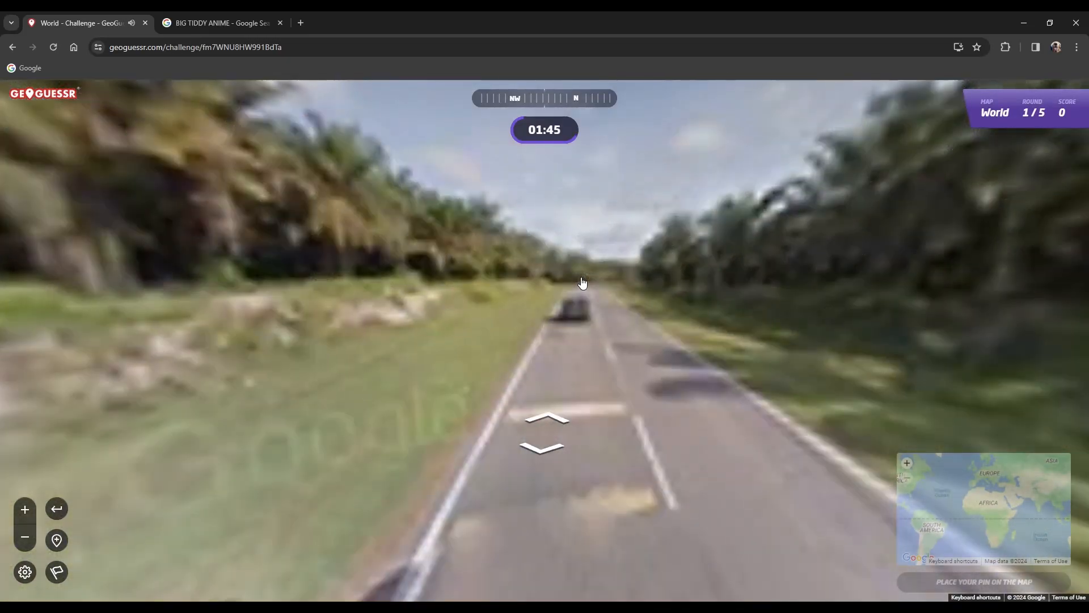
pyautogui.click(546, 418)
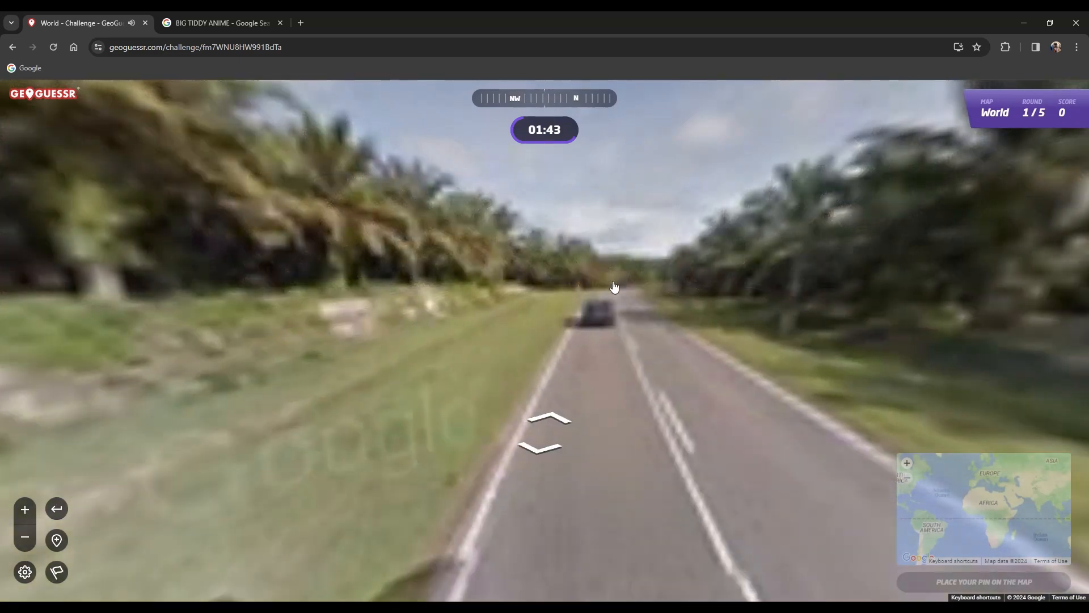
pyautogui.click(546, 419)
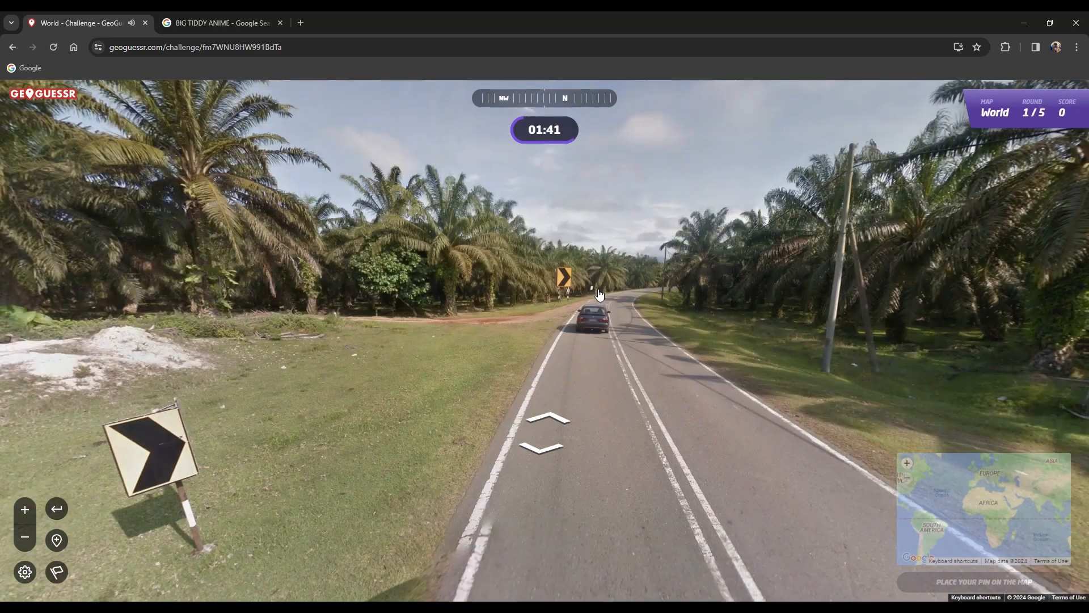
pyautogui.click(544, 423)
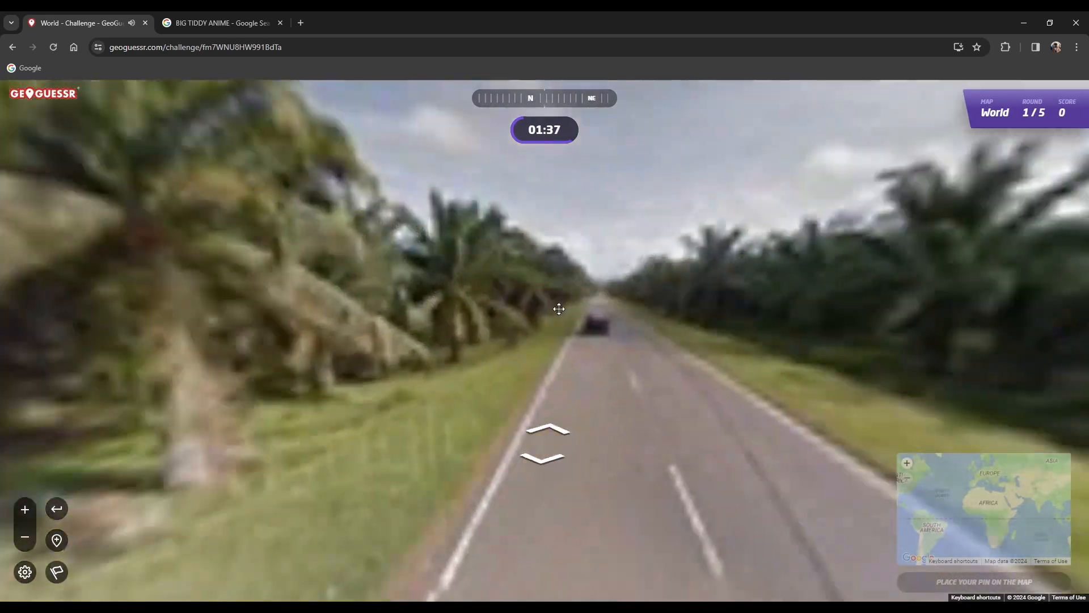
pyautogui.click(544, 438)
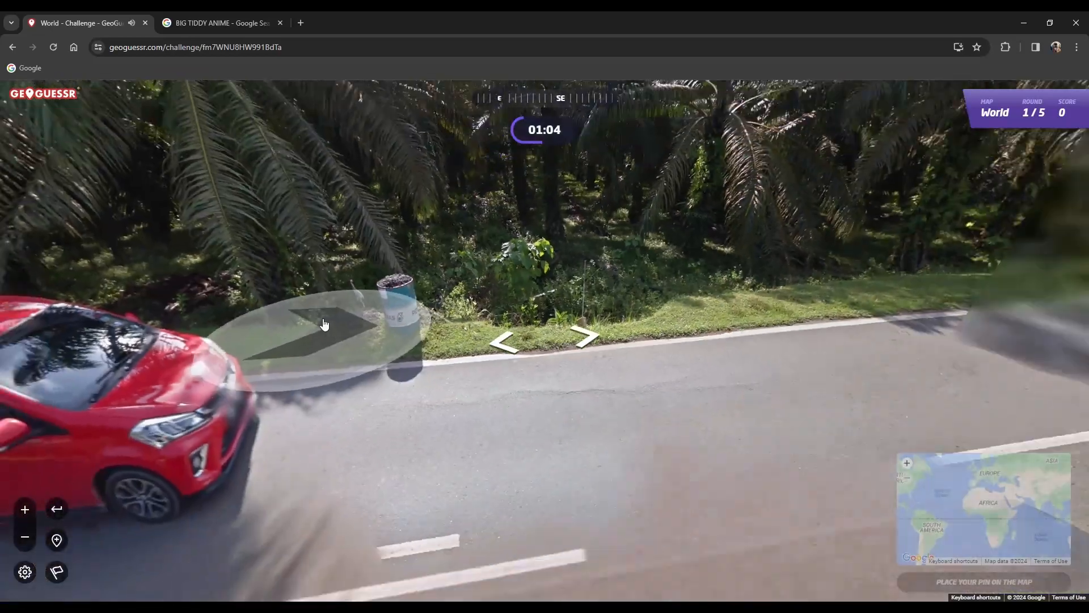
pyautogui.click(583, 337)
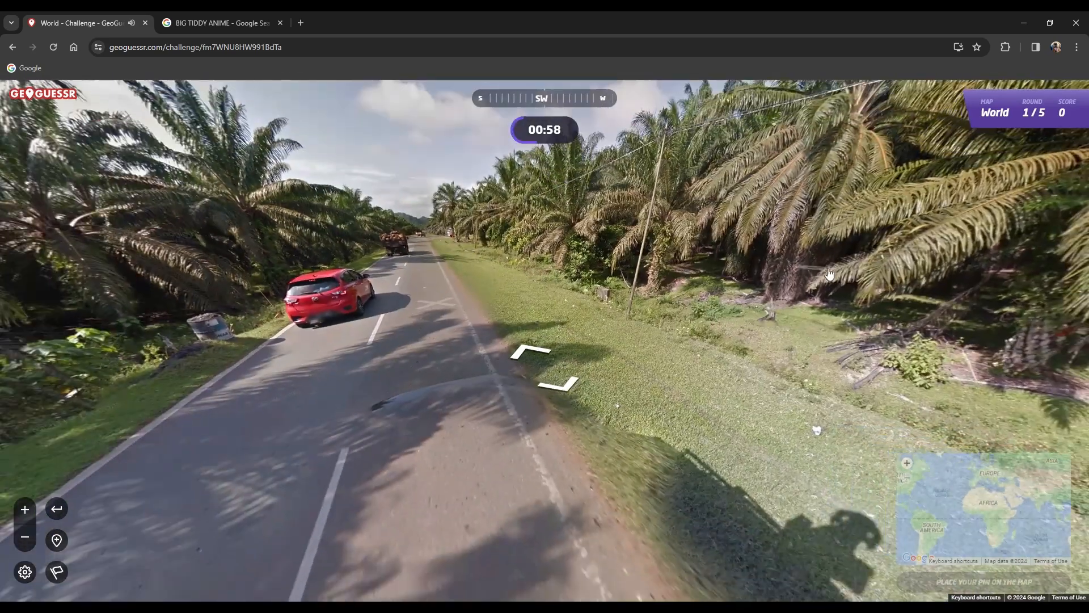
pyautogui.click(543, 359)
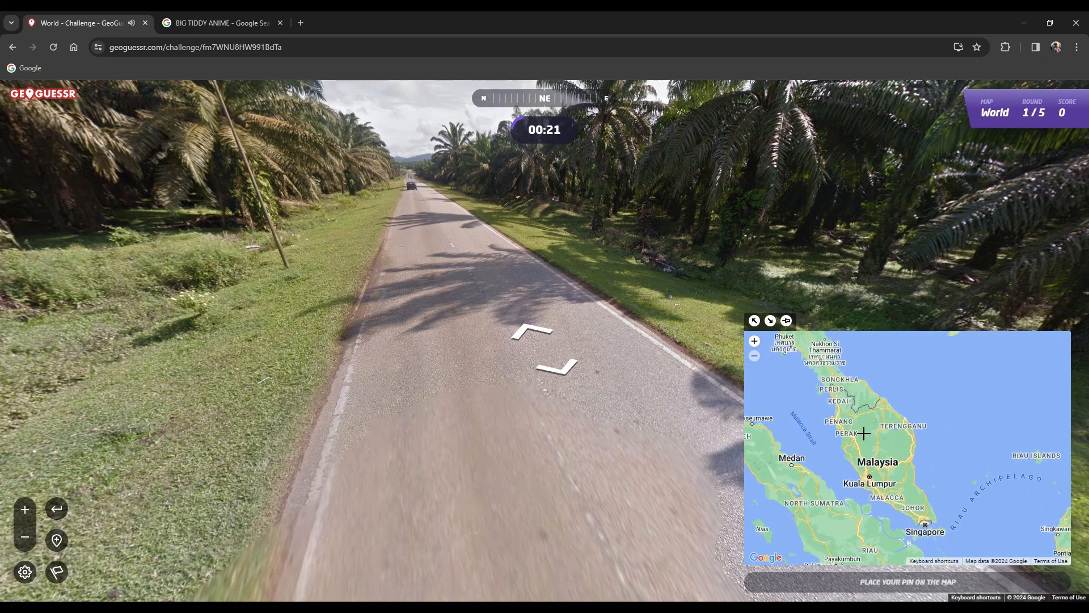
# Pin the round 1 guess in northern Peninsular Malaysia and submit it.
pyautogui.click(842, 422)
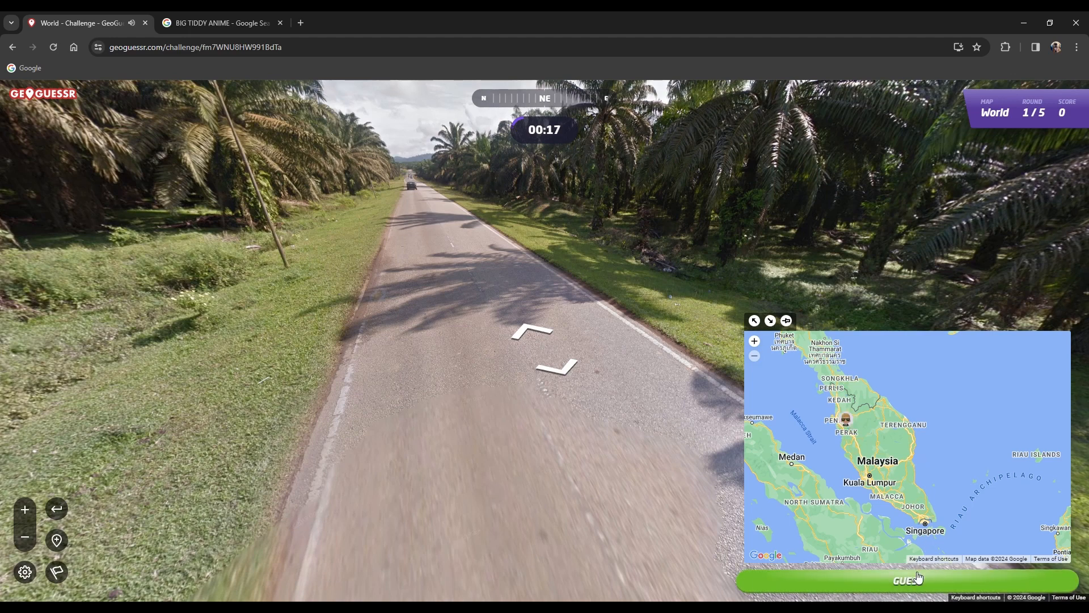
pyautogui.click(907, 580)
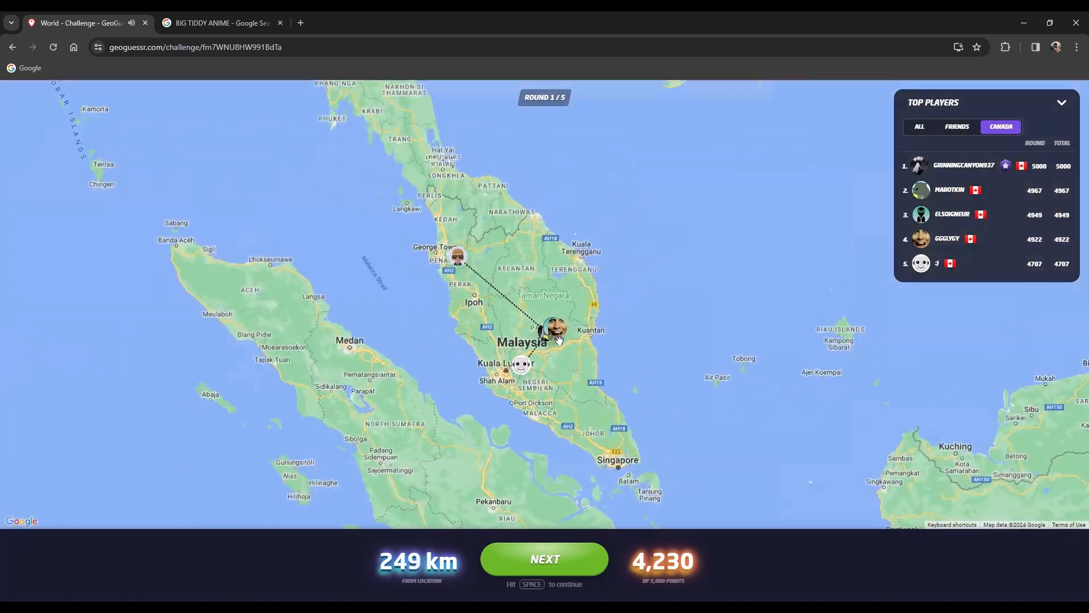
# Review the 4,230-point round 1 result and continue to round 2.
pyautogui.scroll(-3)
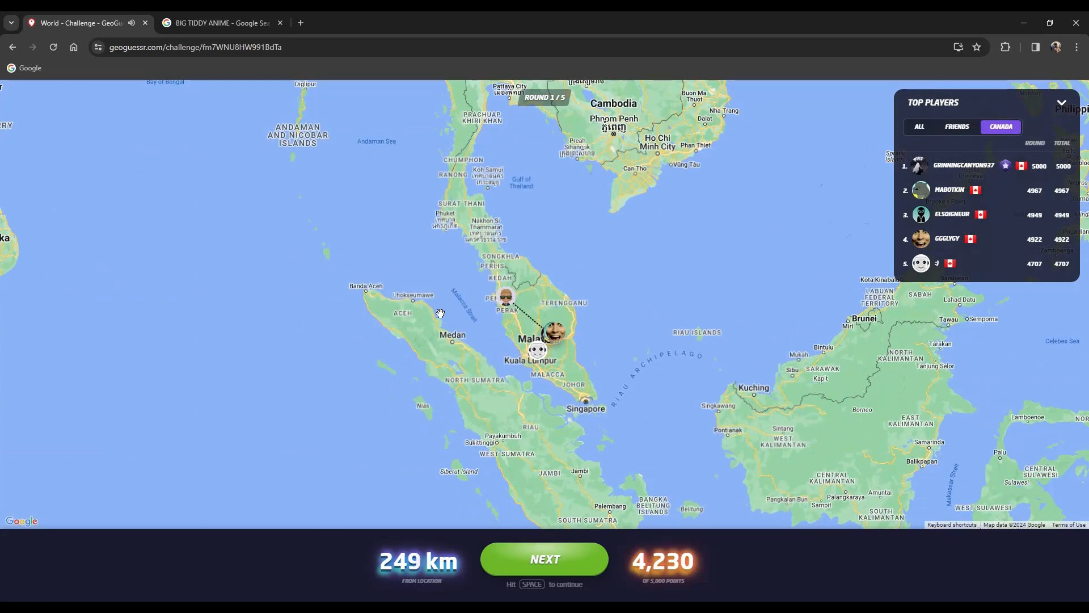
pyautogui.moveTo(444, 192)
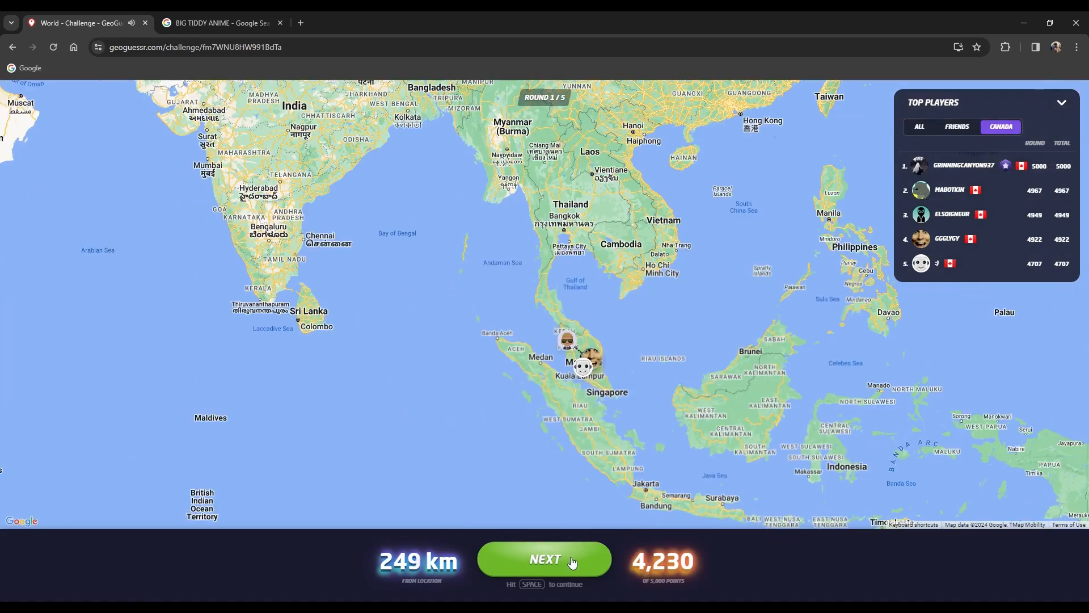
pyautogui.click(544, 560)
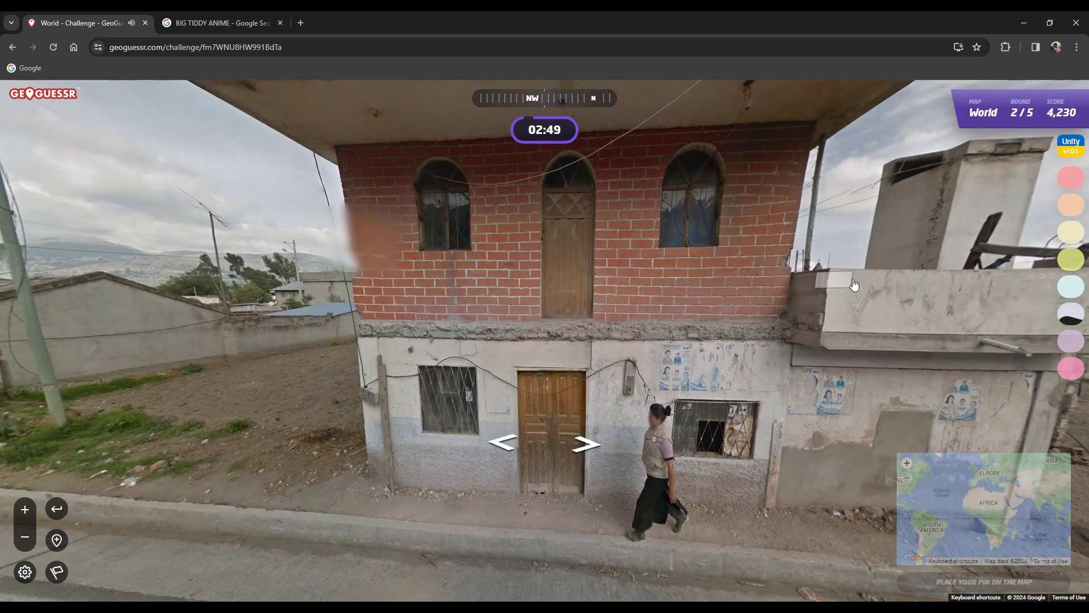
# Step forward along the hillside road past the wall and building toward the village.
pyautogui.click(586, 443)
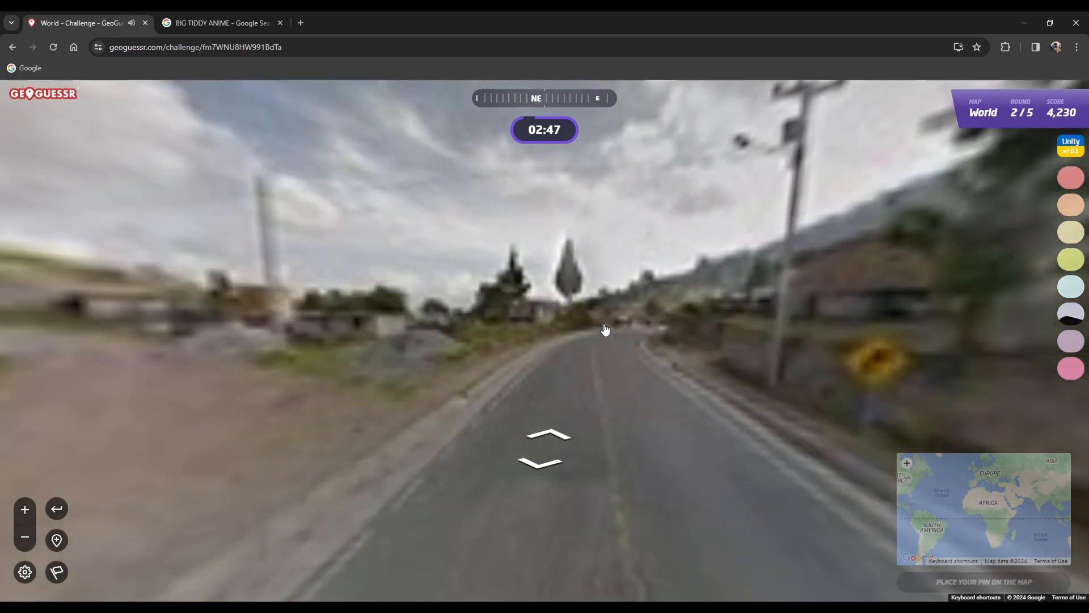
pyautogui.click(547, 445)
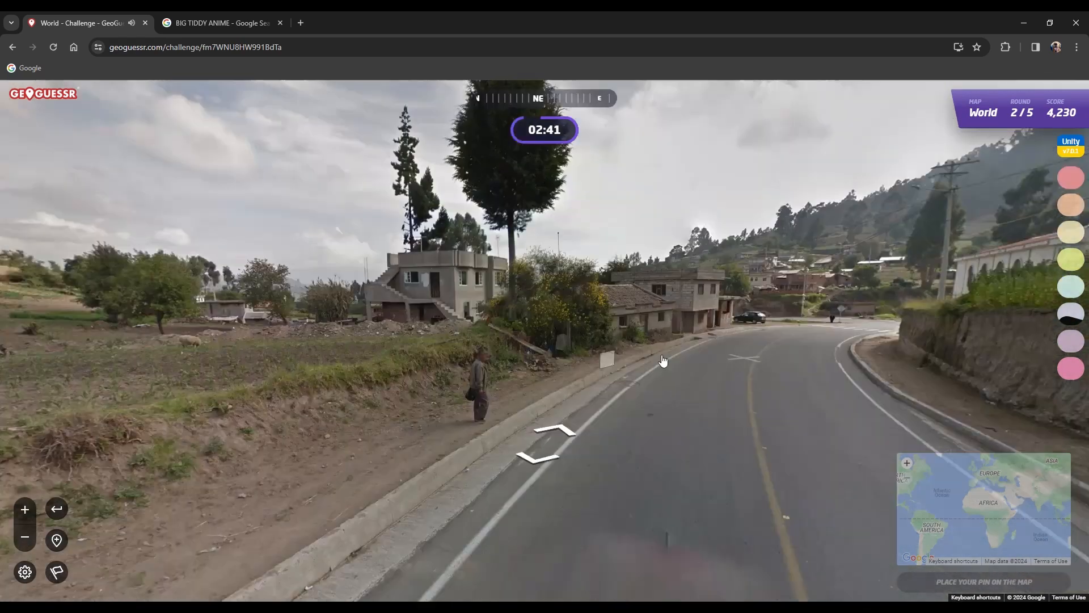
pyautogui.click(549, 438)
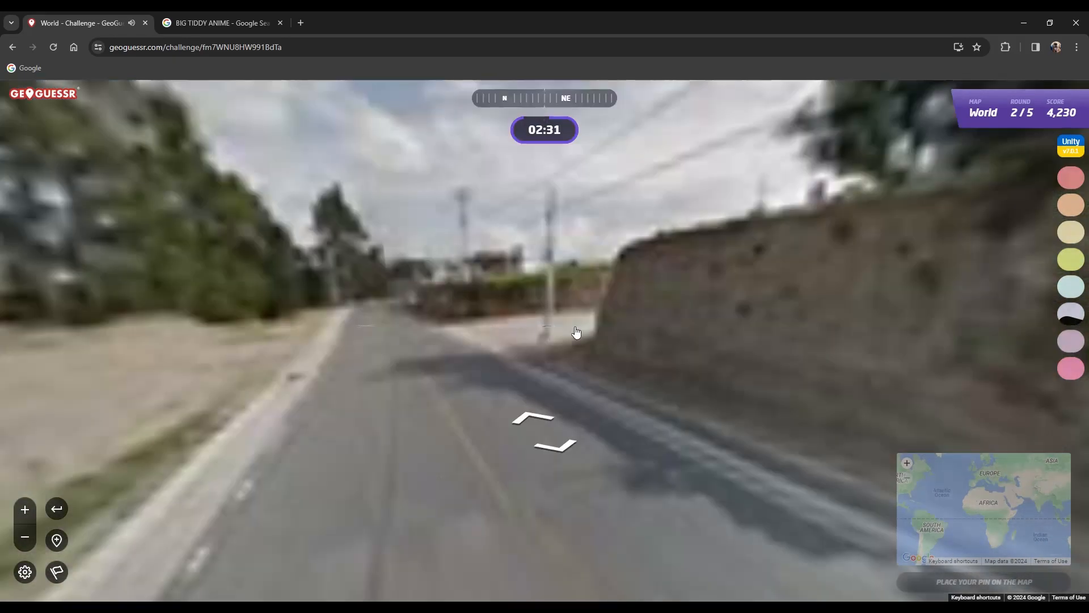
pyautogui.click(549, 417)
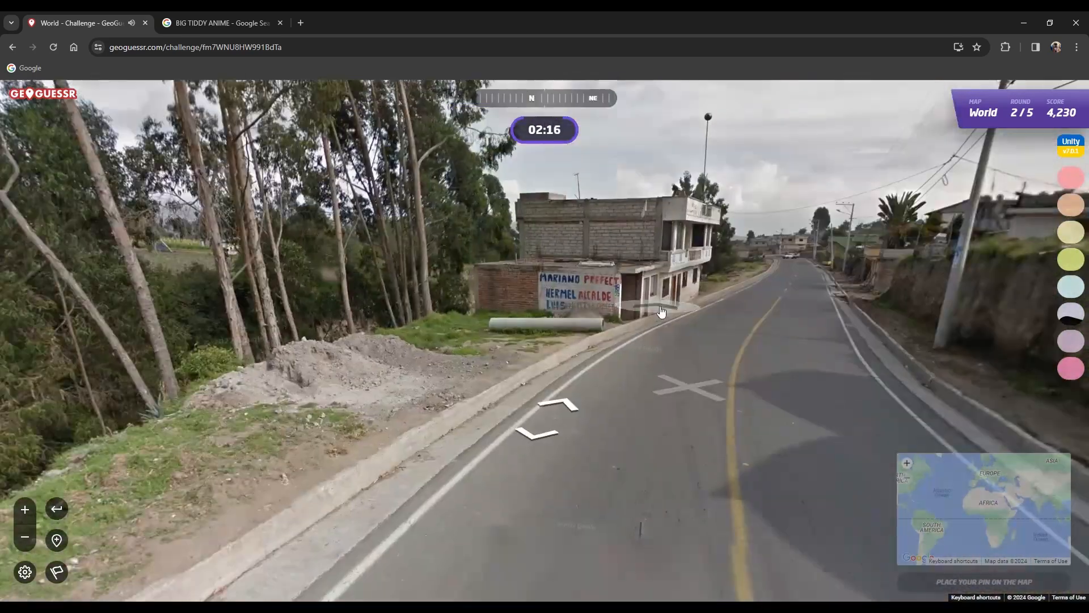
pyautogui.click(549, 417)
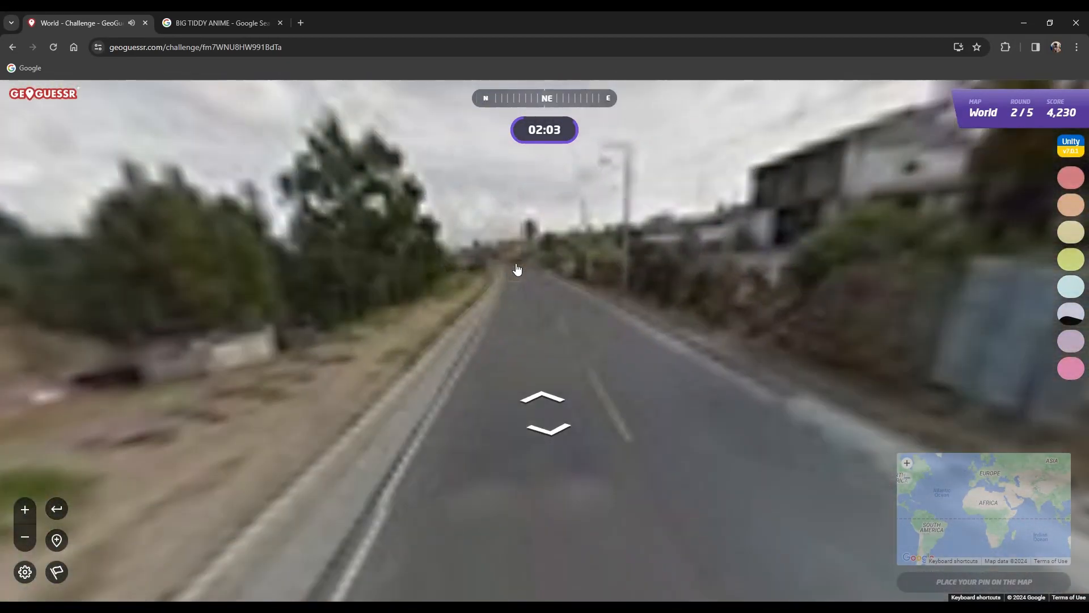
pyautogui.click(544, 399)
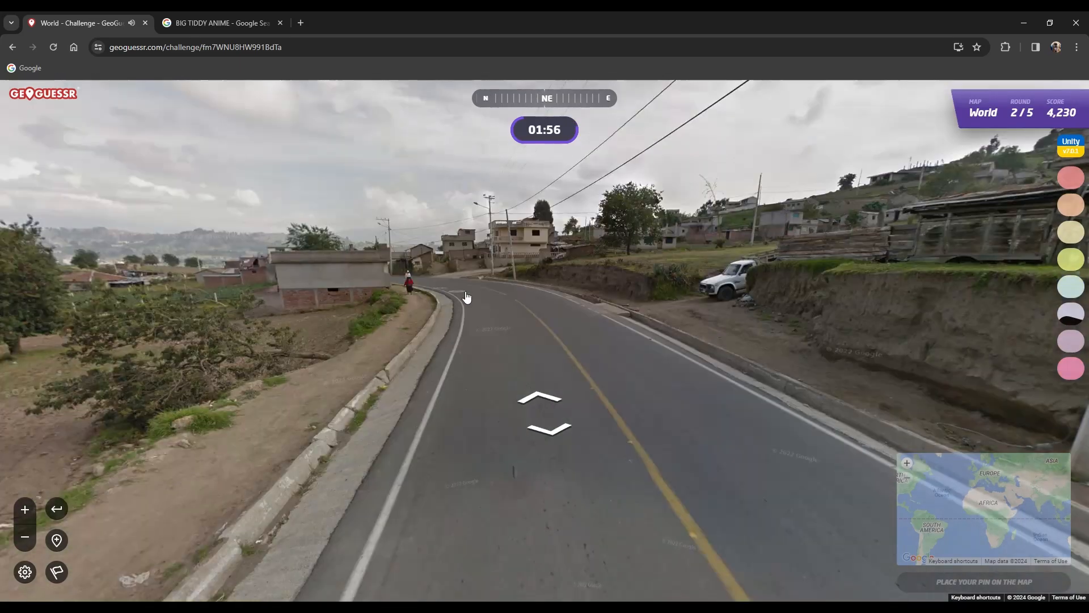
pyautogui.click(543, 413)
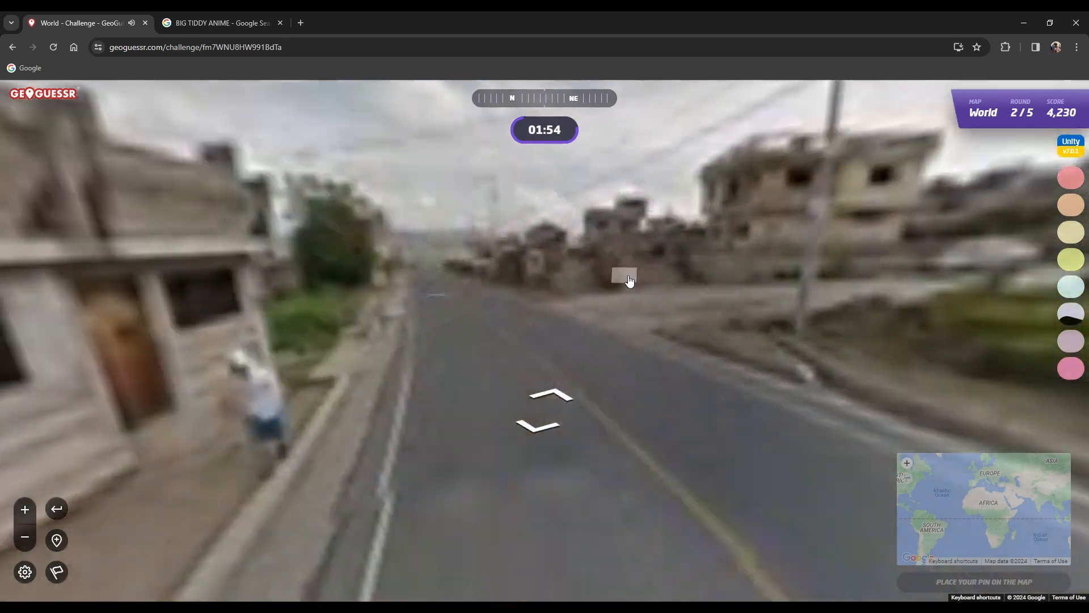
pyautogui.click(549, 396)
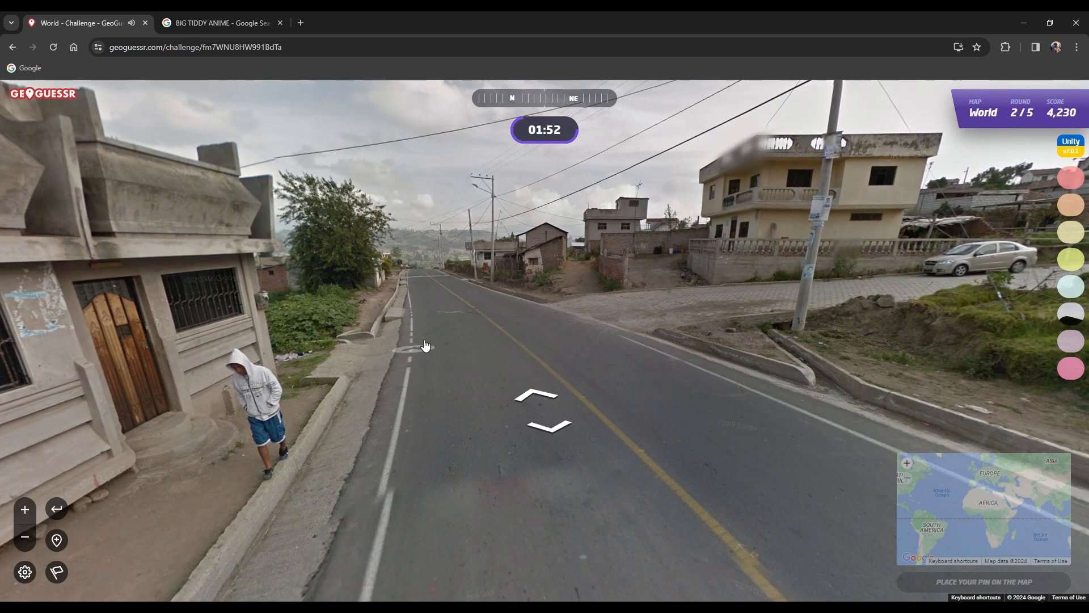
pyautogui.click(536, 396)
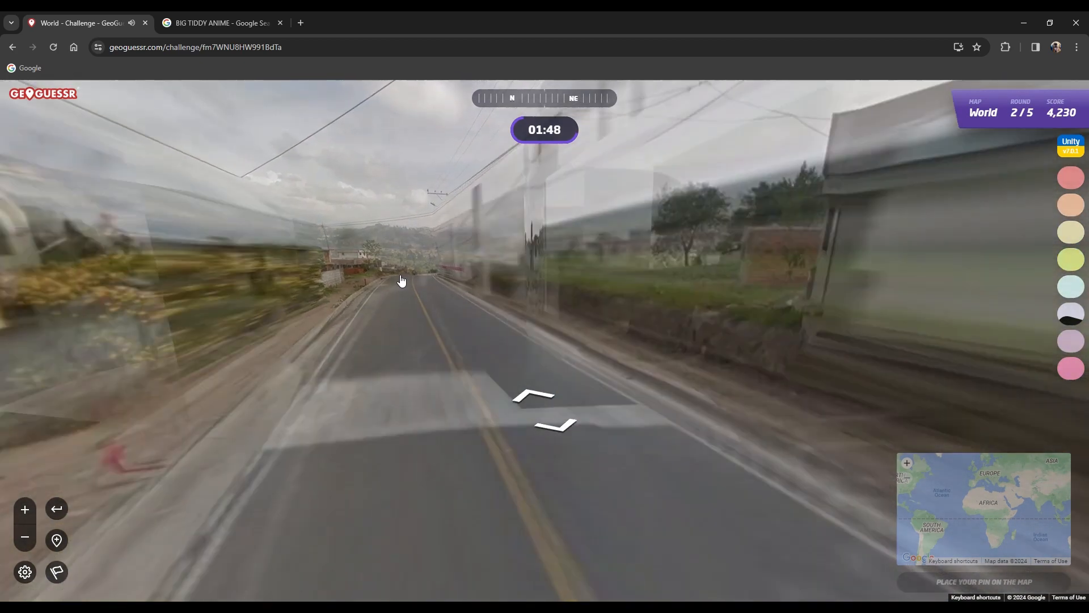
# Continue through the village past the houses toward the next cluster of homes.
pyautogui.click(401, 281)
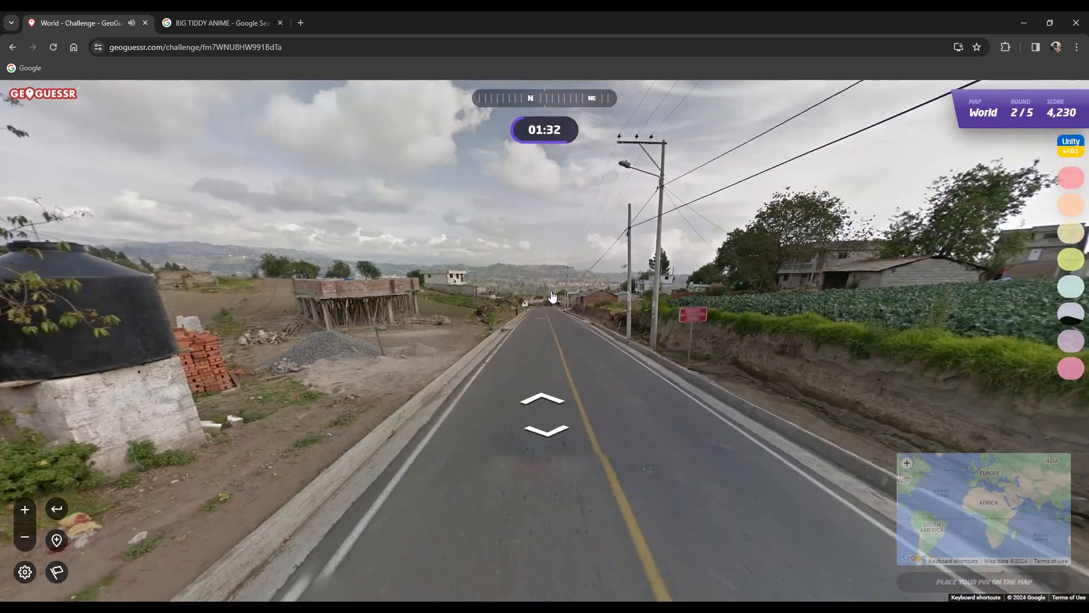
pyautogui.click(543, 399)
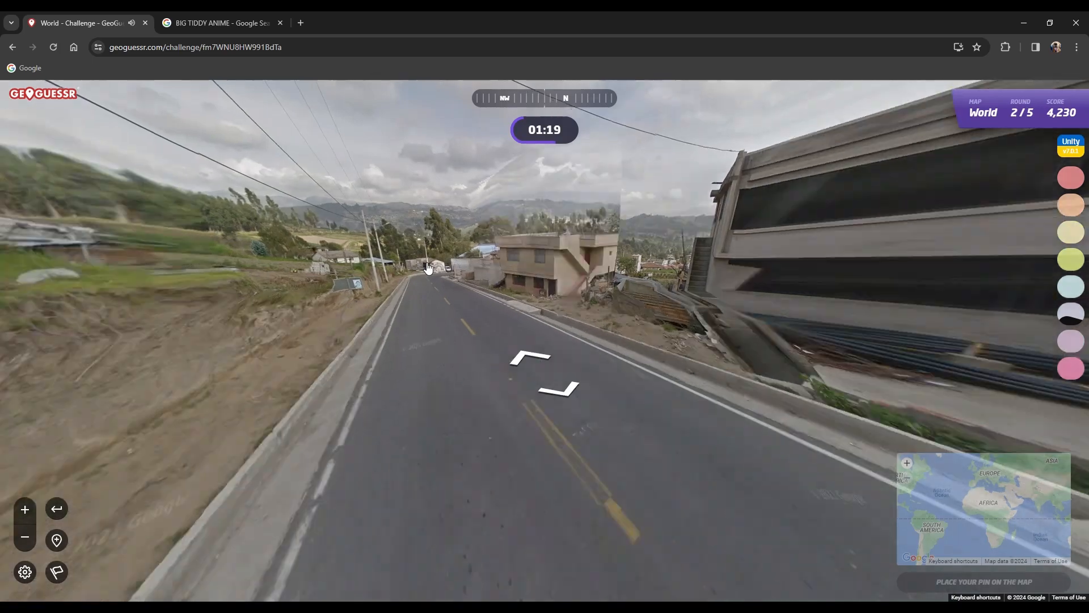
pyautogui.click(543, 364)
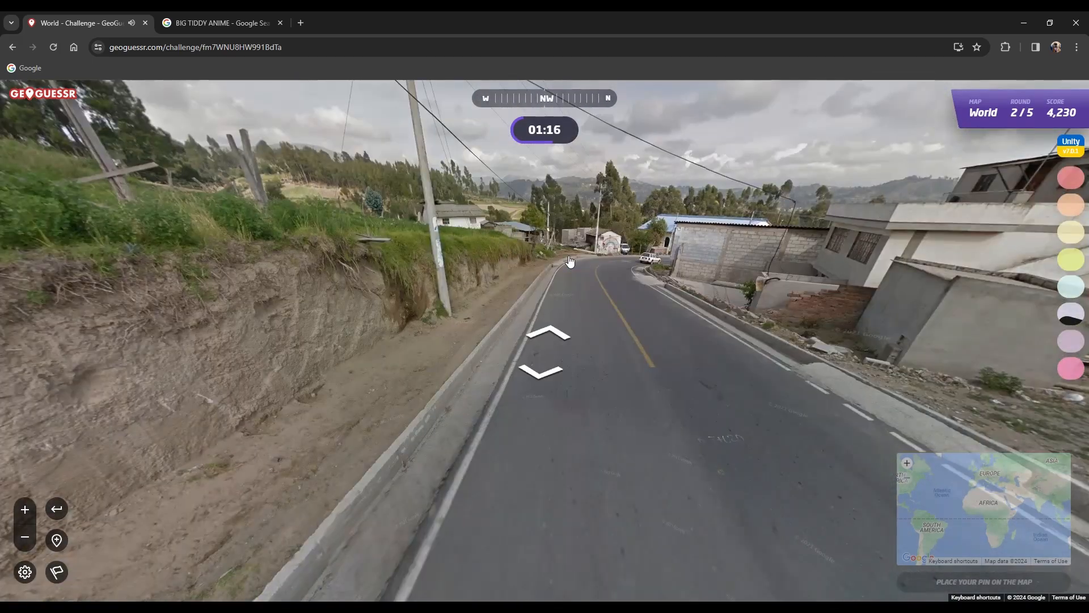
pyautogui.click(548, 334)
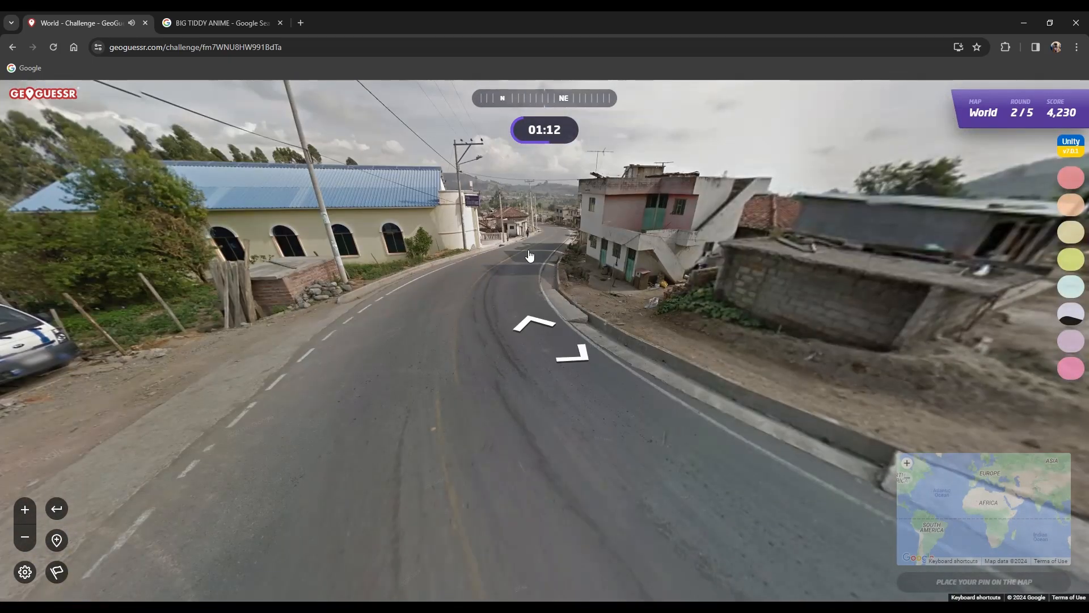
pyautogui.click(531, 323)
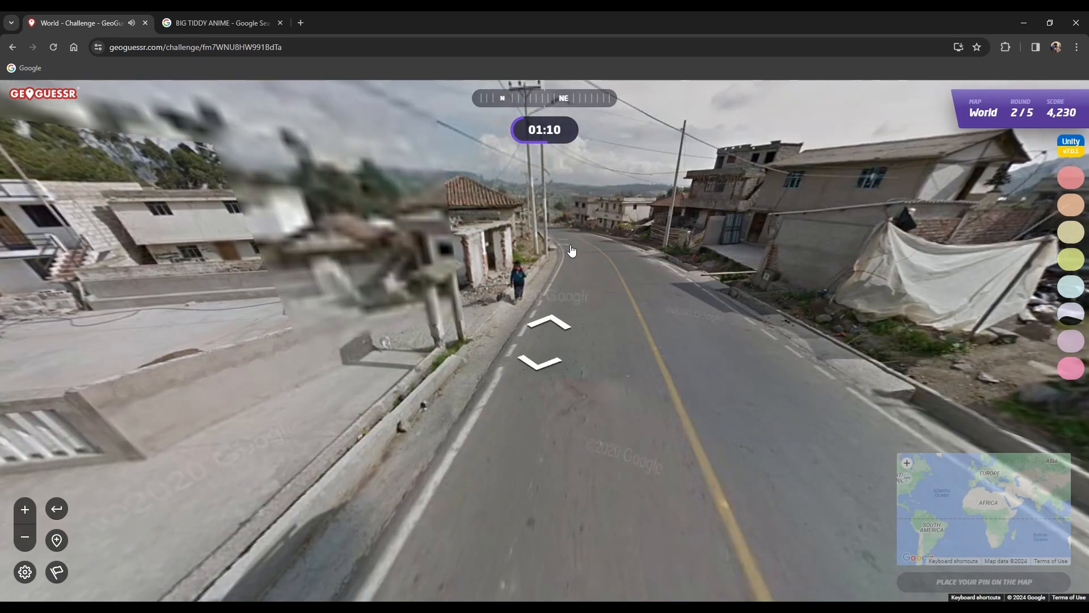
pyautogui.click(548, 323)
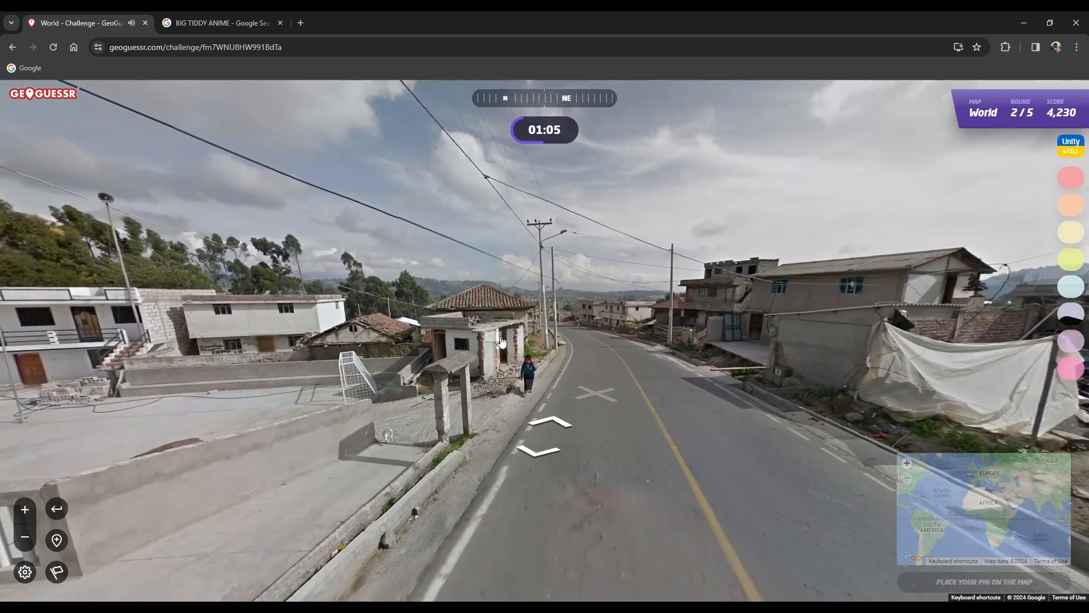
pyautogui.click(546, 422)
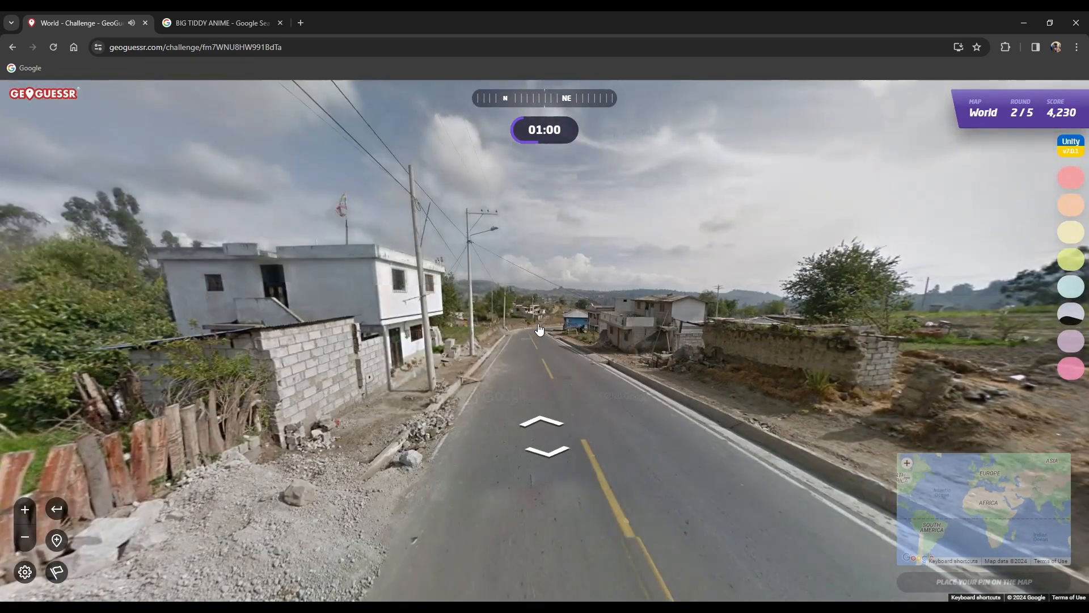
pyautogui.click(541, 424)
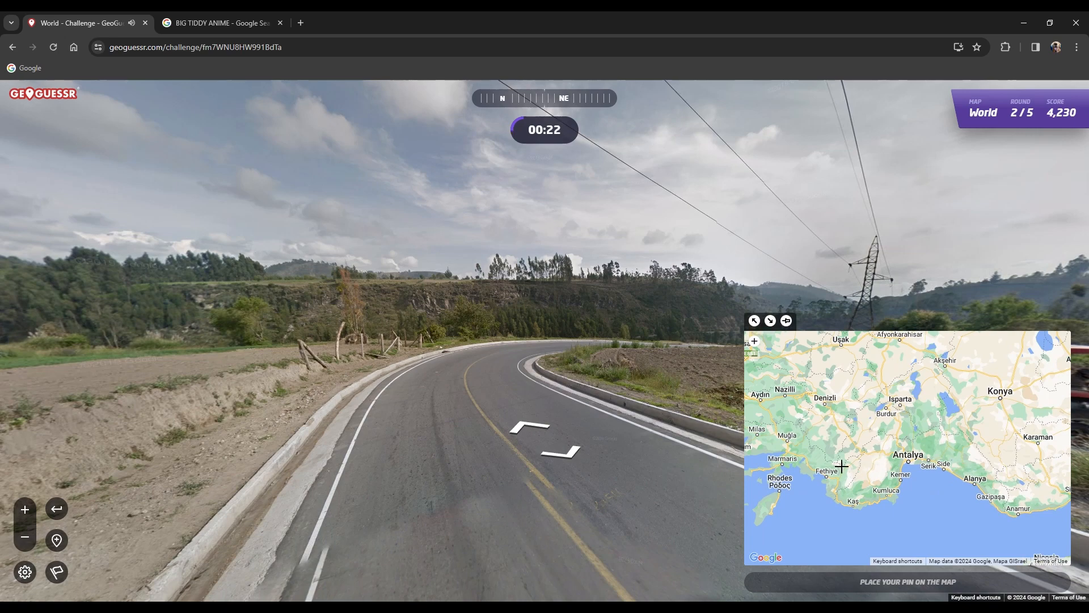
# Pin the round 2 guess near Fethiye in southwestern Turkey and submit it.
pyautogui.click(841, 461)
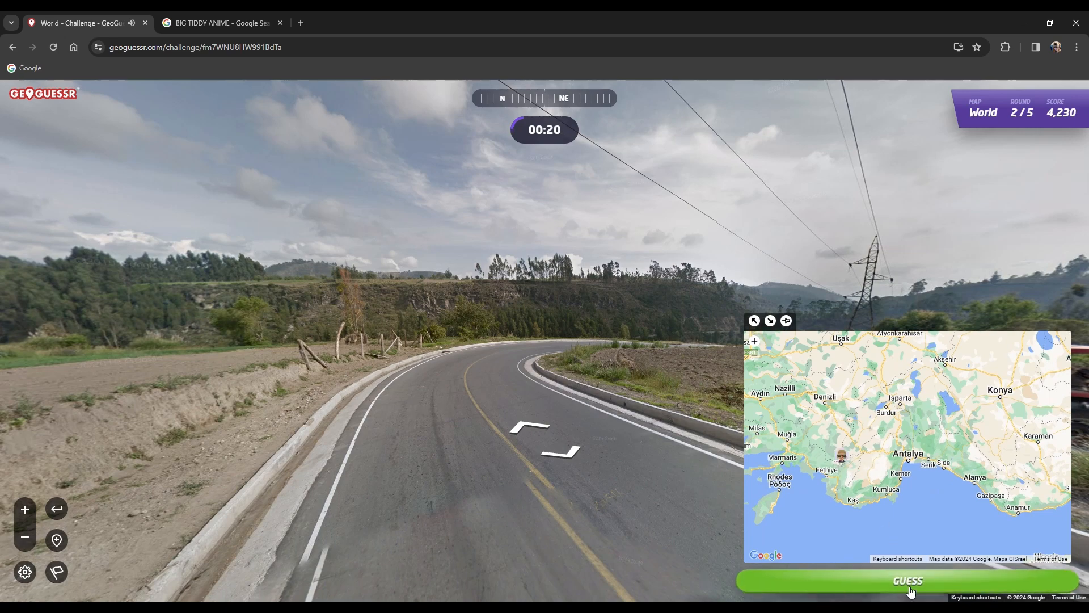
pyautogui.click(907, 580)
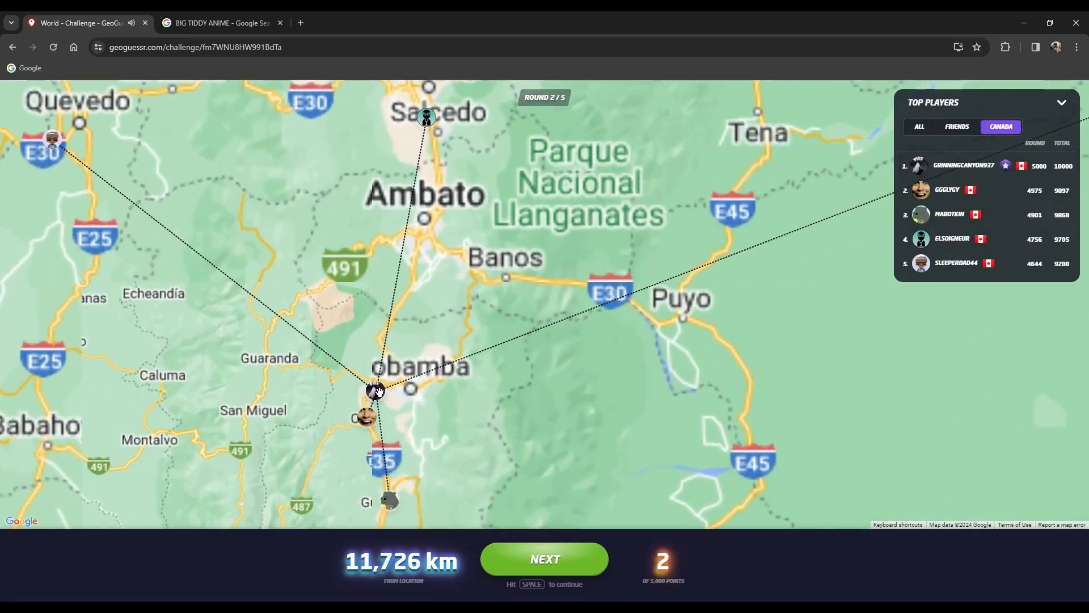
# Zoom the results map out to see the Turkey guess and the Ecuador location.
pyautogui.scroll(-3)
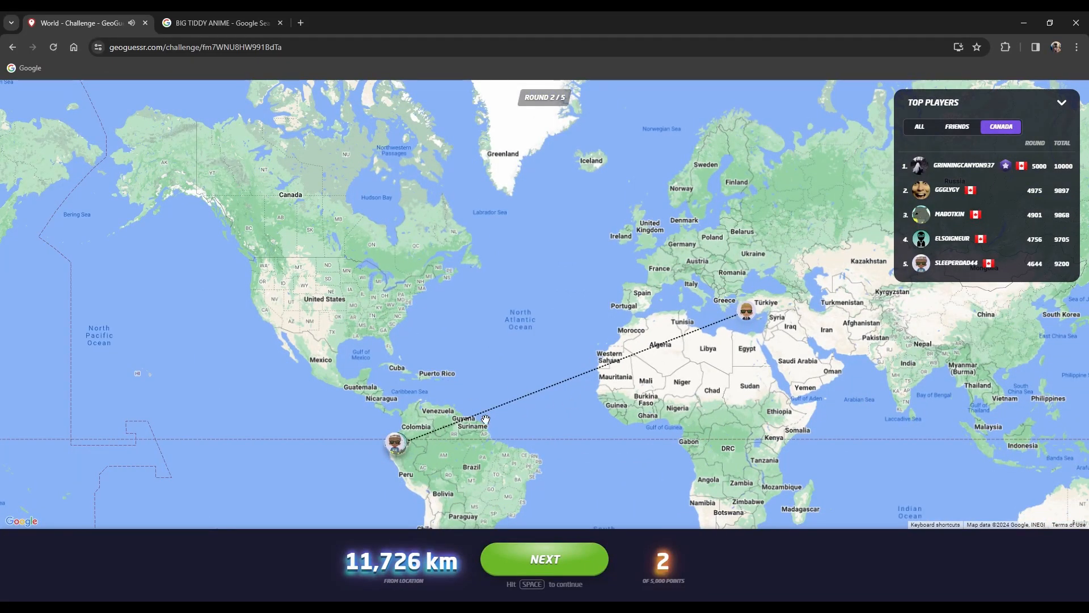
pyautogui.moveTo(531, 496)
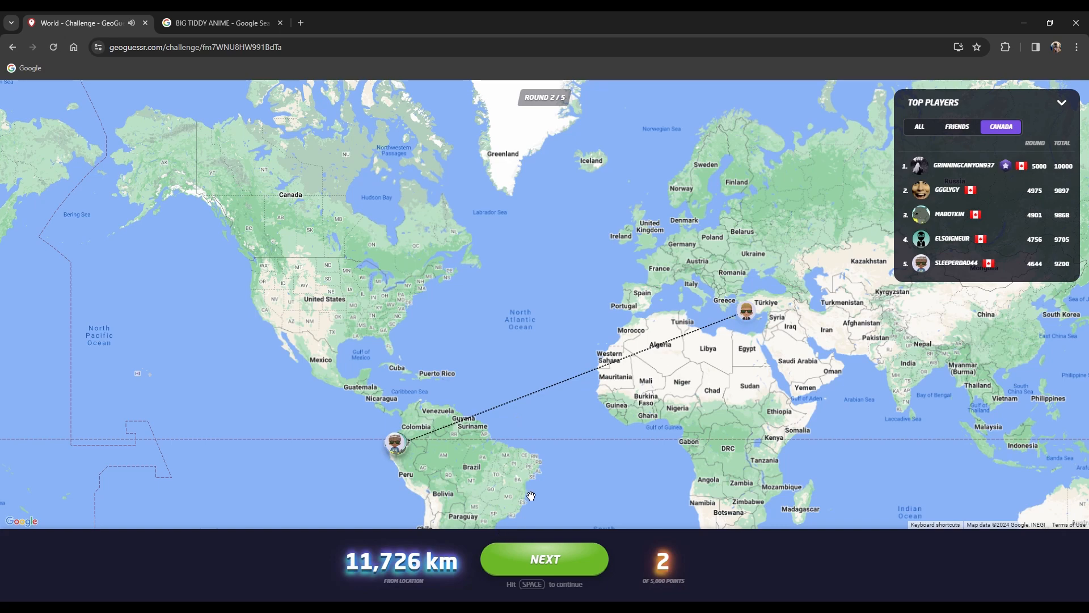
pyautogui.moveTo(533, 542)
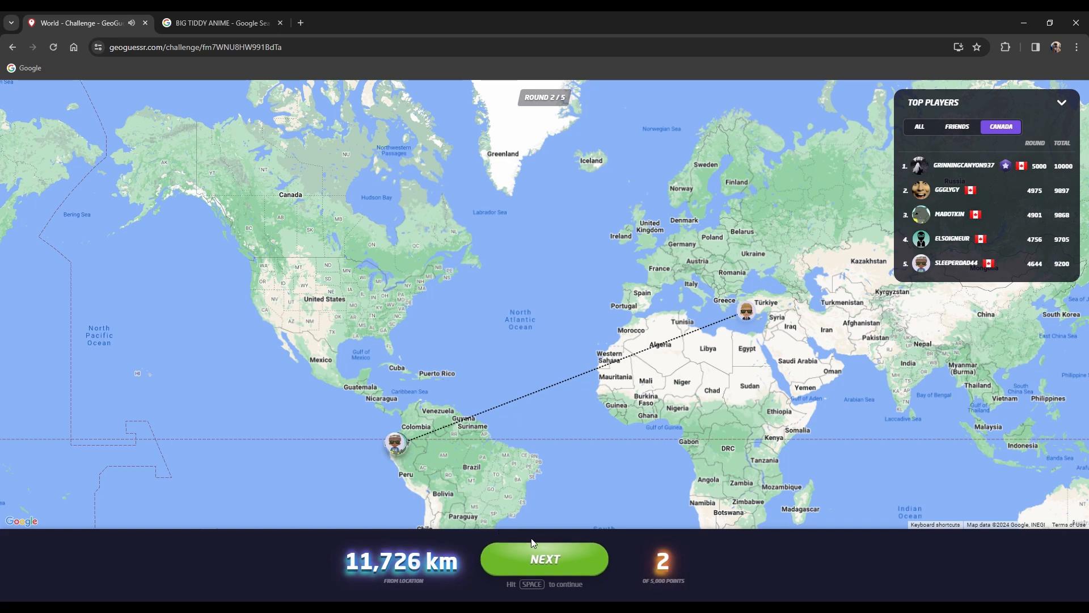
# Start round 3 and move a short way along the narrow town street.
pyautogui.click(543, 559)
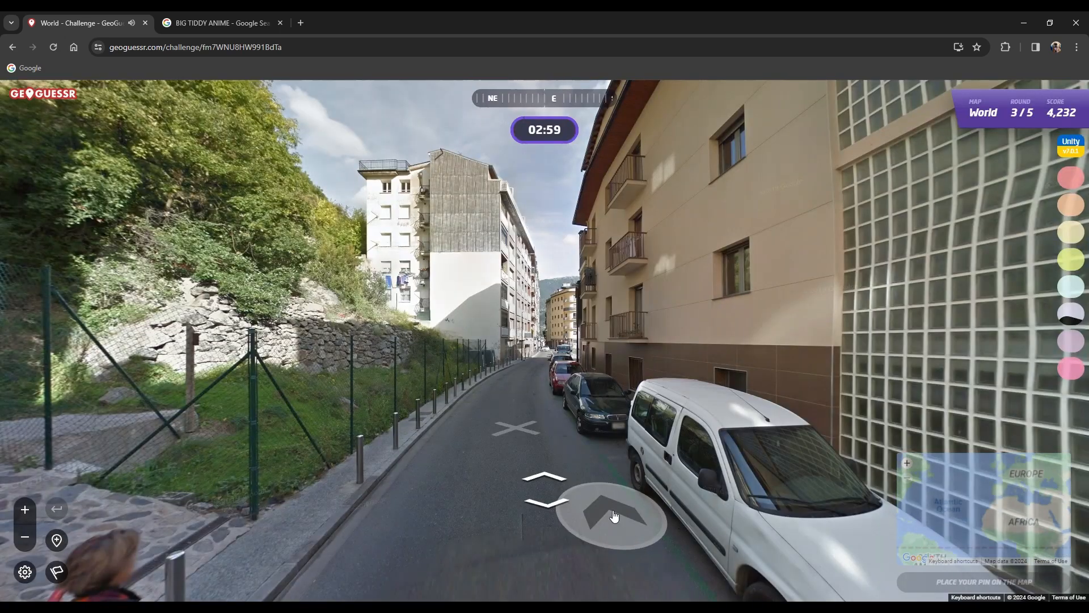
pyautogui.click(611, 515)
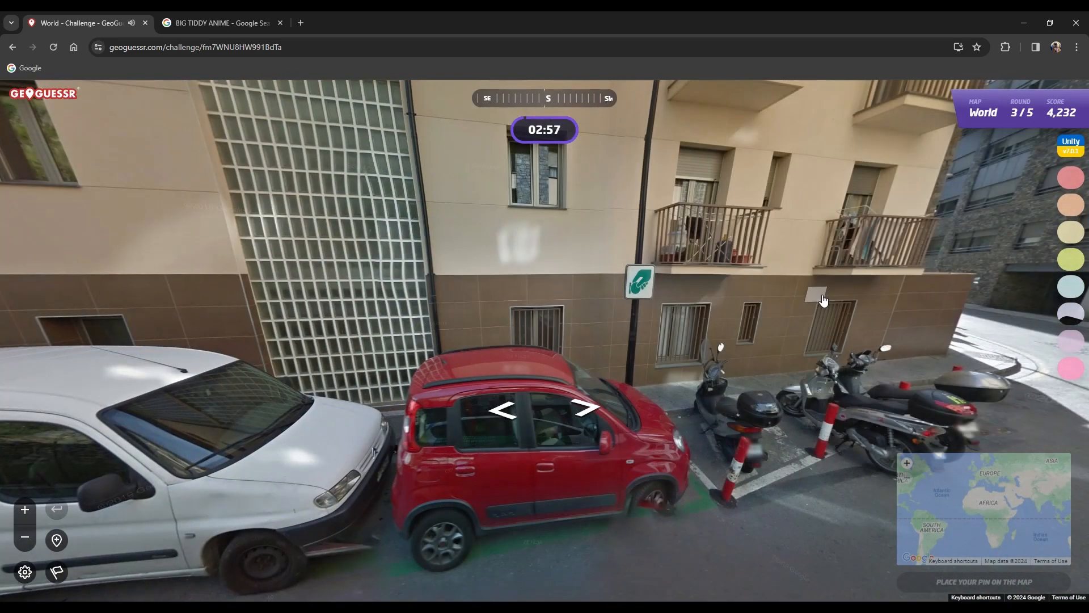
pyautogui.click(582, 407)
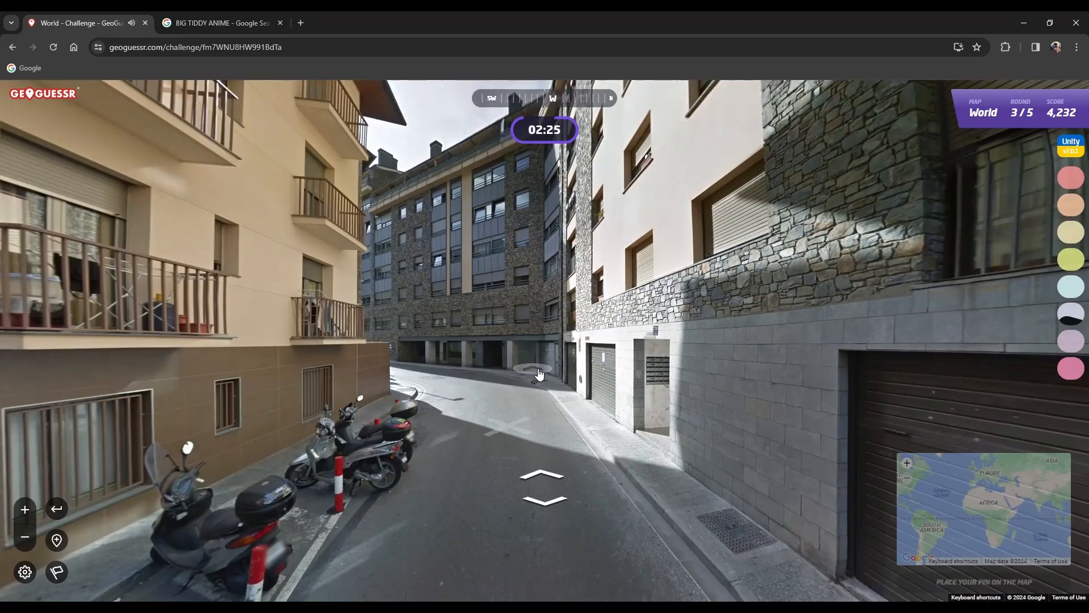
pyautogui.click(538, 373)
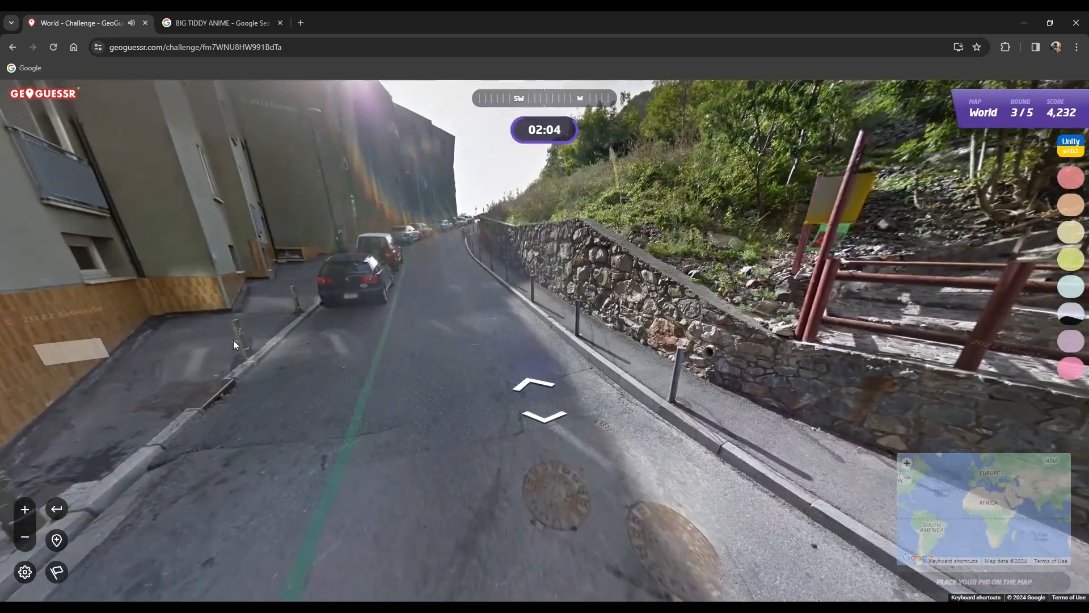
# Advance along the street beside the wall and continue through the mountain town.
pyautogui.click(541, 400)
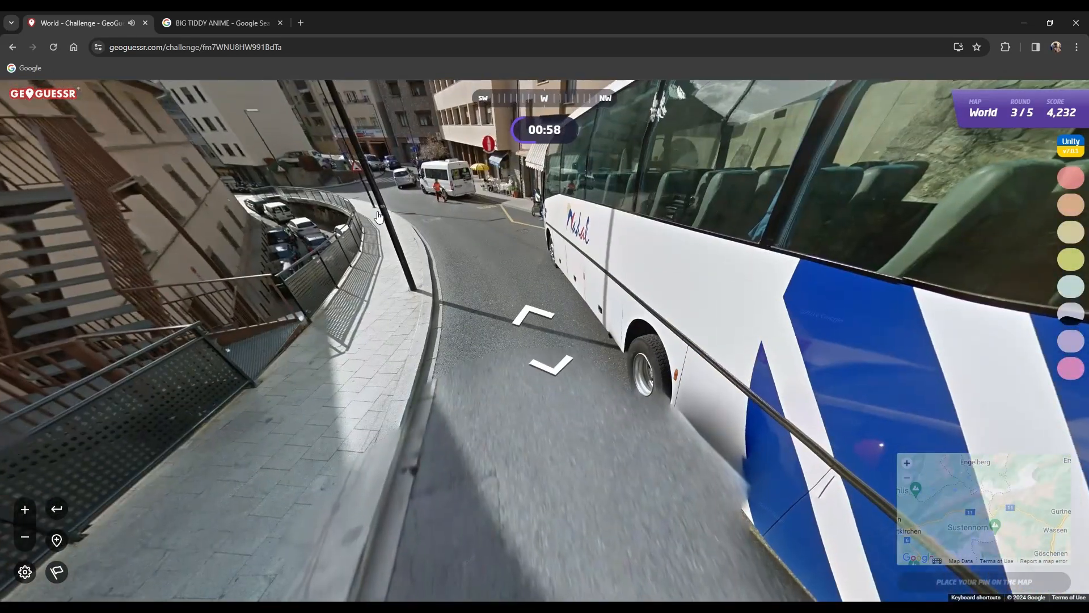
pyautogui.click(544, 321)
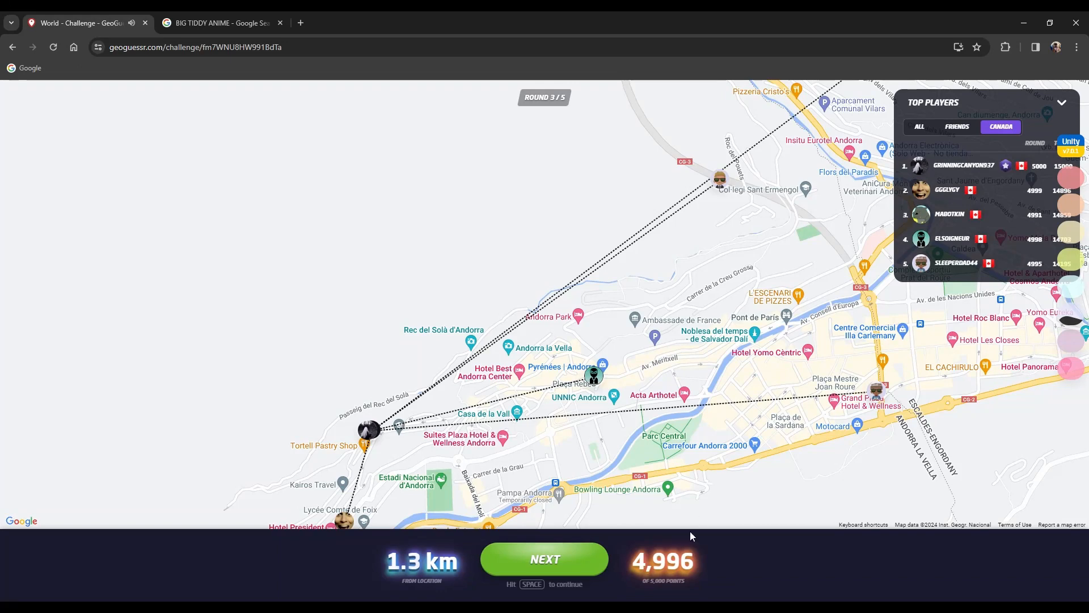
pyautogui.moveTo(623, 397)
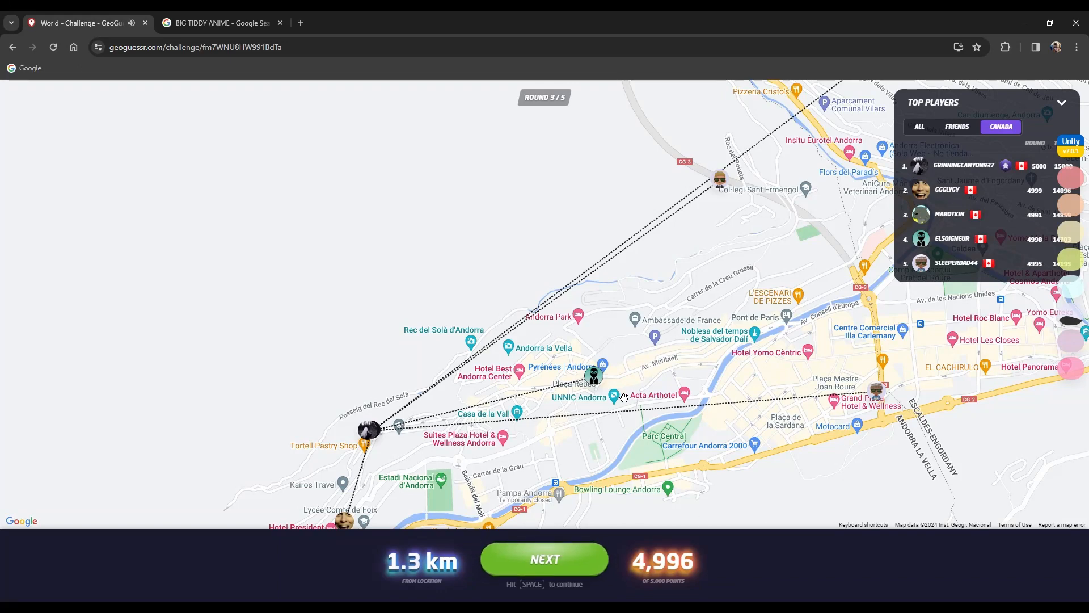
# Continue from the round 3 results to start round 4.
pyautogui.click(543, 560)
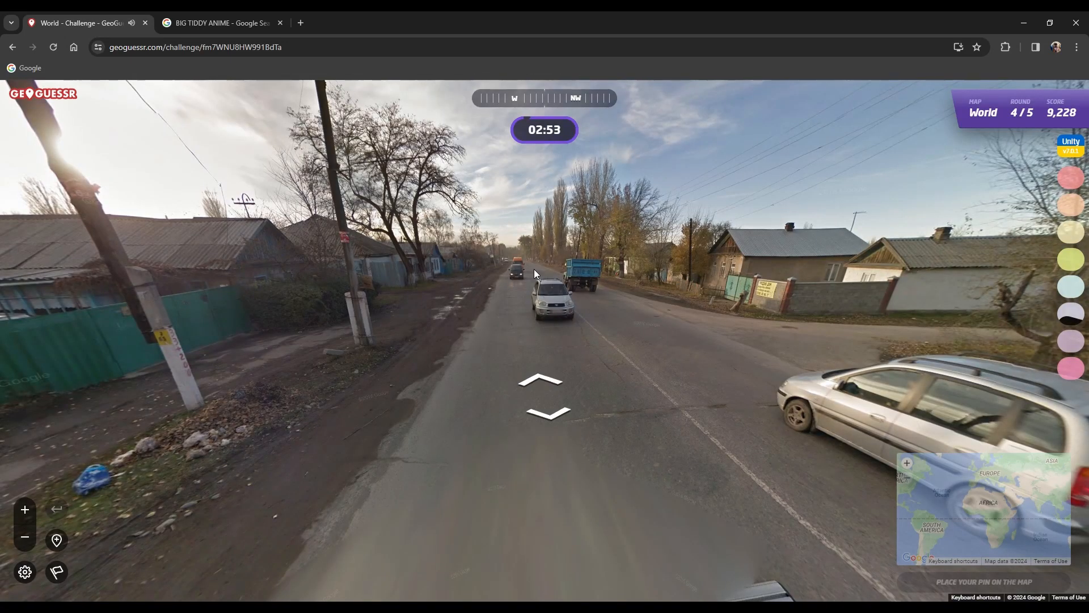
# Travel forward along the rural road past the roadside shops with Cyrillic signs.
pyautogui.click(540, 381)
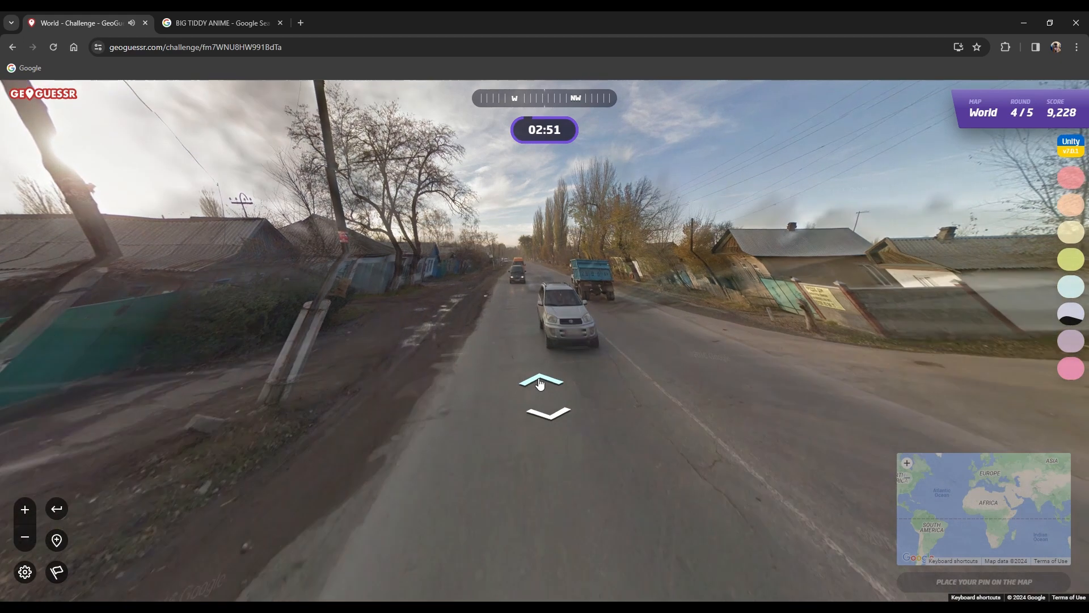
pyautogui.click(541, 381)
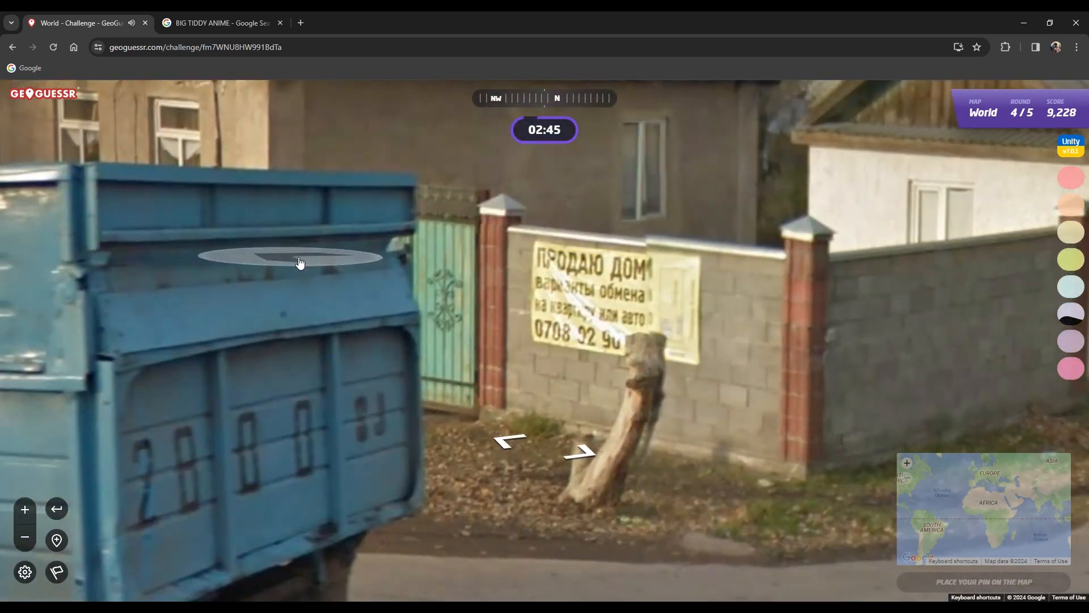
pyautogui.click(577, 451)
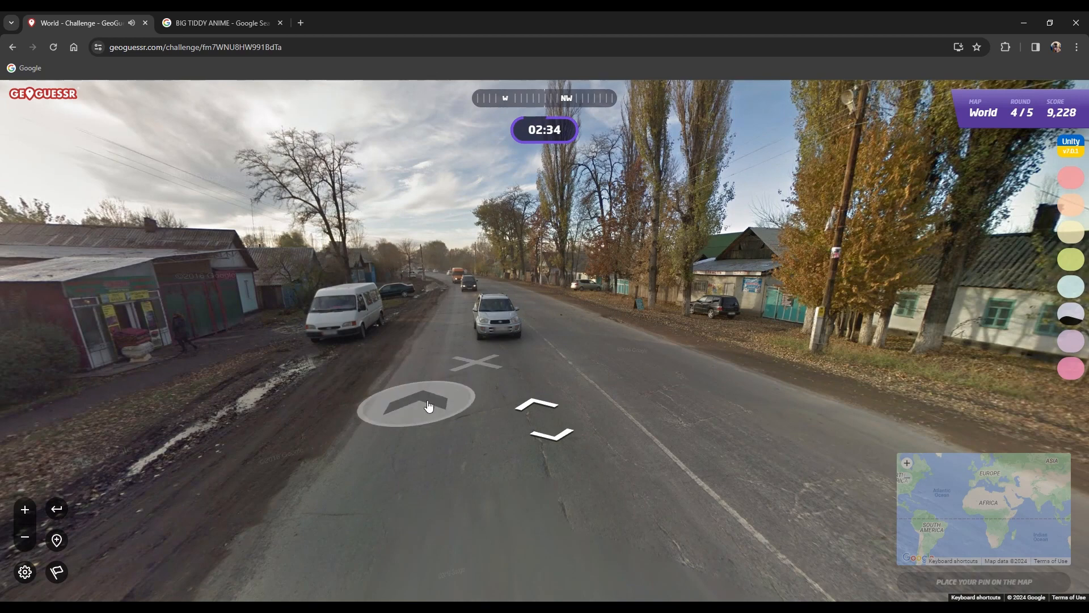
pyautogui.click(427, 403)
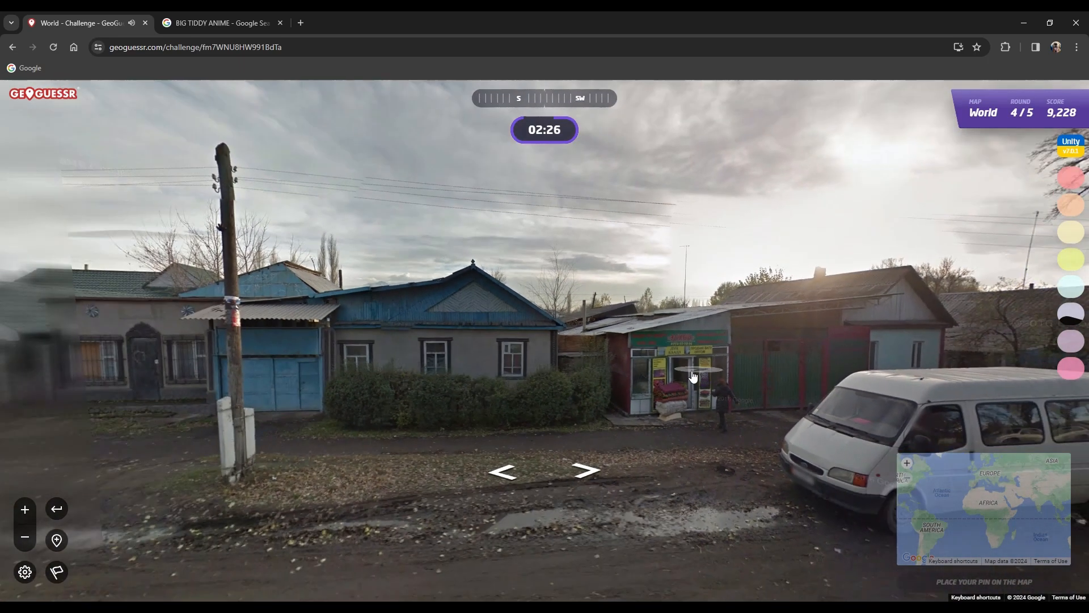
pyautogui.click(586, 470)
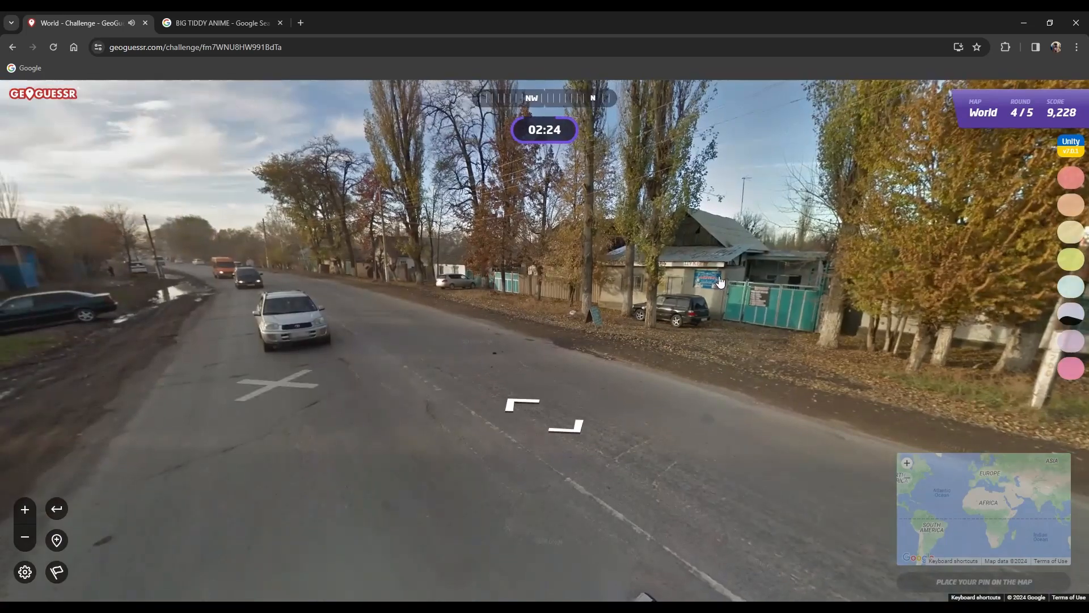
# Continue down the road to the junction before checking the guess map.
pyautogui.click(545, 402)
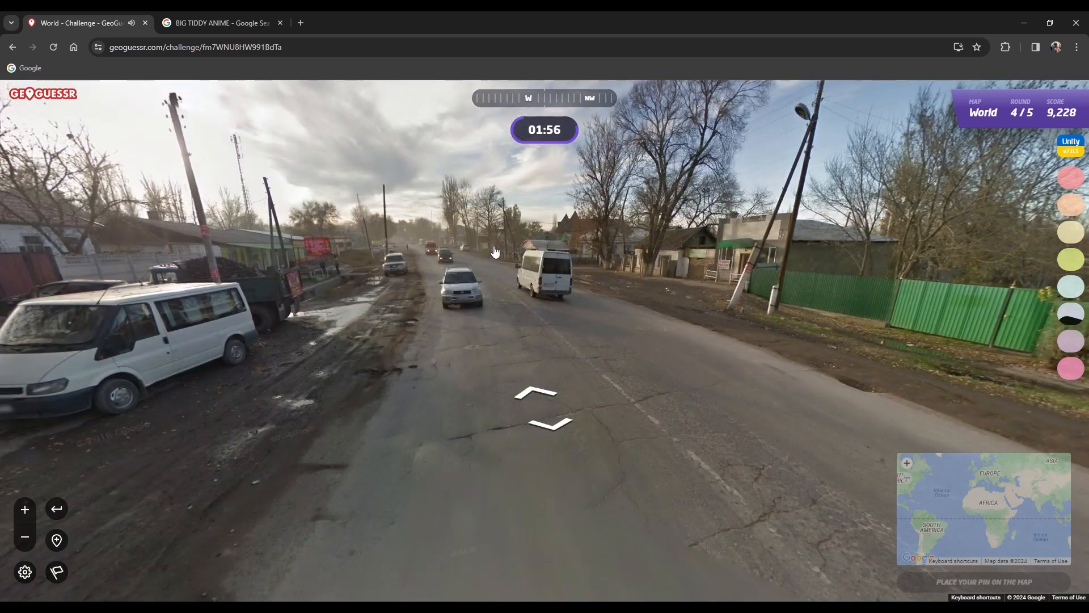
pyautogui.click(546, 406)
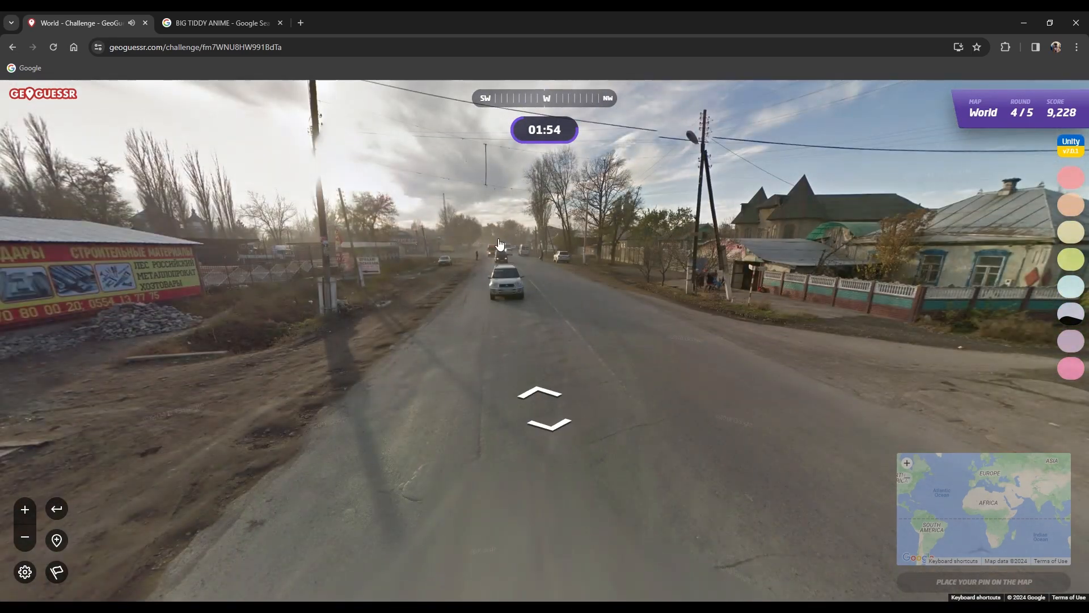
pyautogui.click(545, 407)
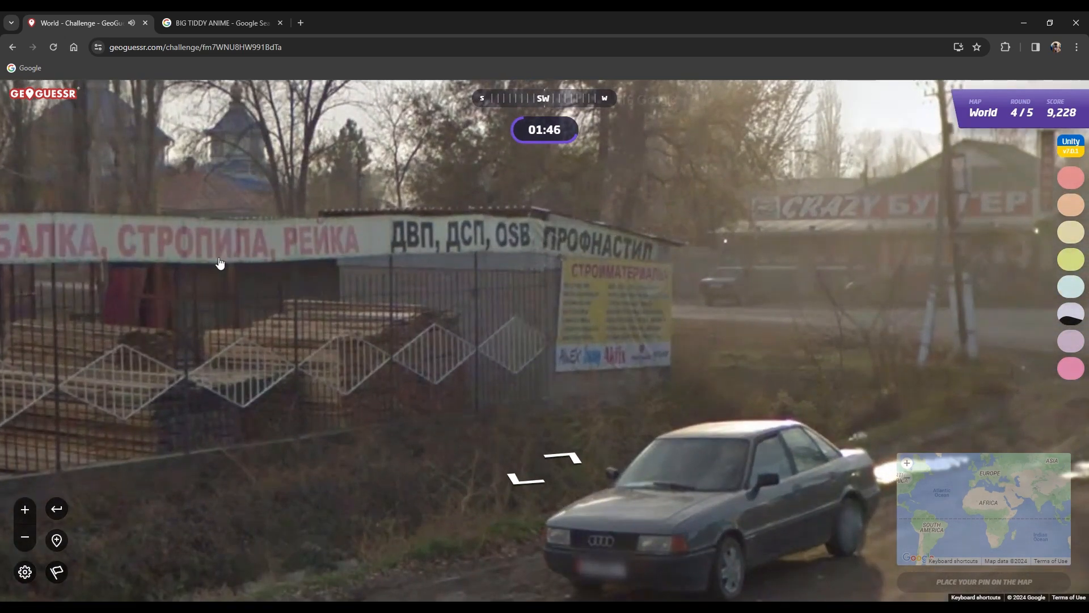
pyautogui.moveTo(262, 257)
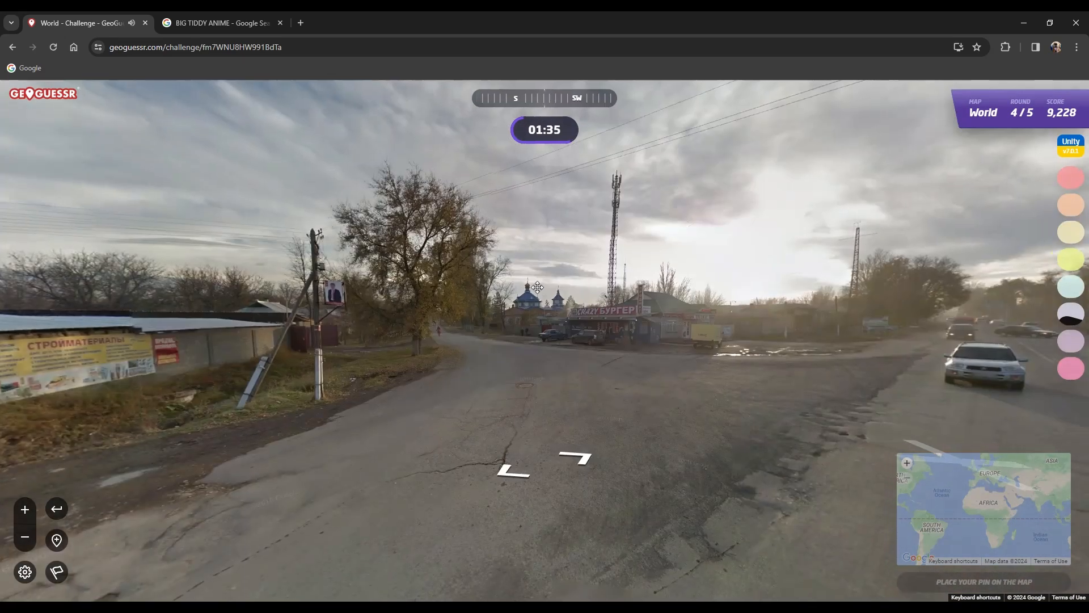
pyautogui.click(538, 287)
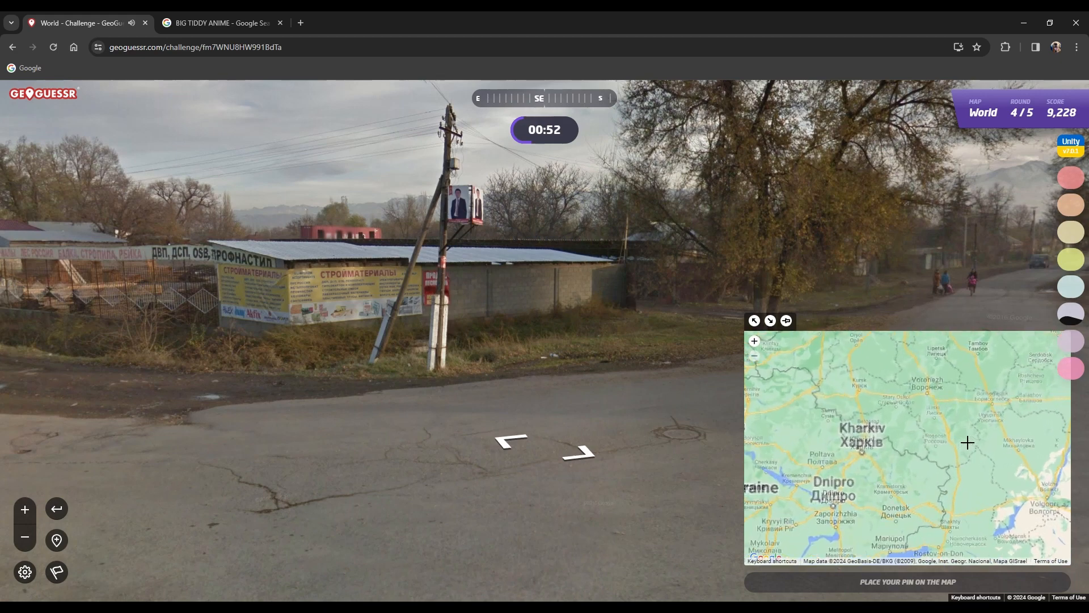
# Pin the round 4 guess between Poltava and Kharkiv and submit it for 634 points.
pyautogui.moveTo(966, 443); pyautogui.dragTo(918, 486)
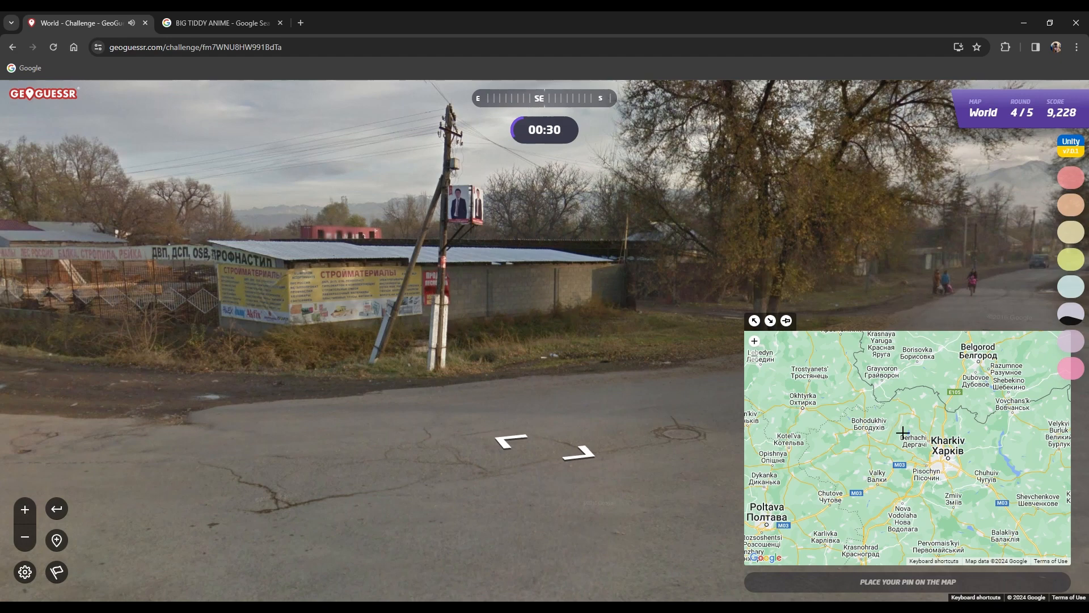
pyautogui.moveTo(903, 434); pyautogui.dragTo(830, 484)
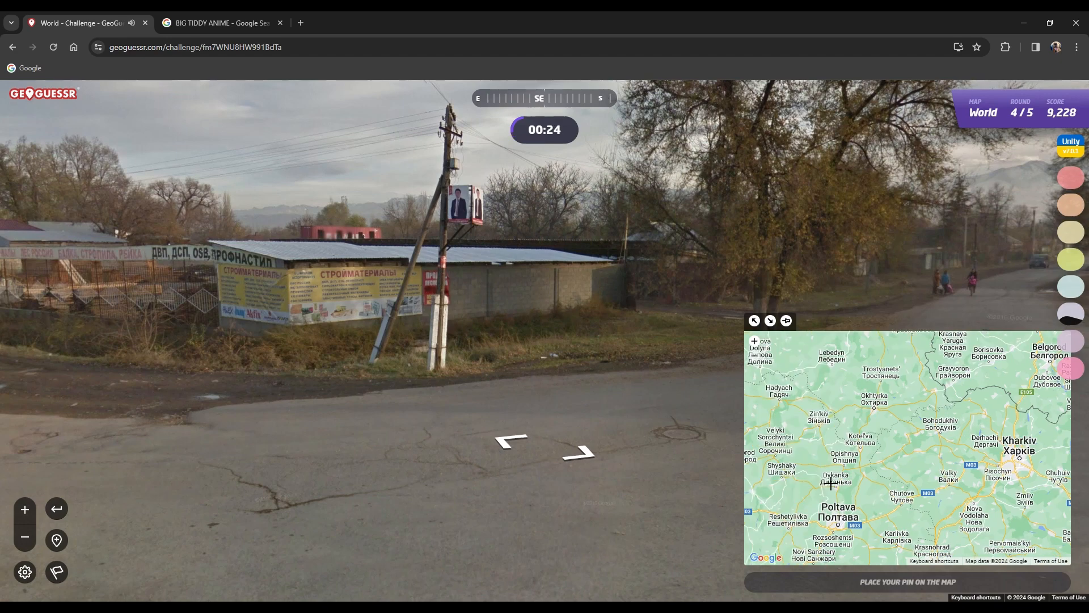
pyautogui.click(861, 434)
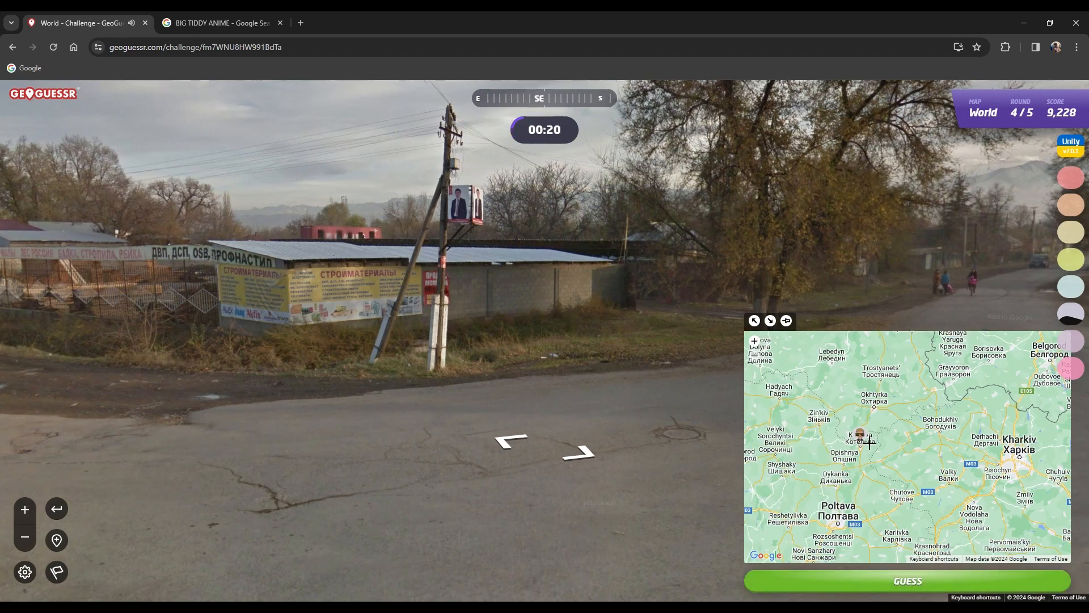
pyautogui.click(905, 580)
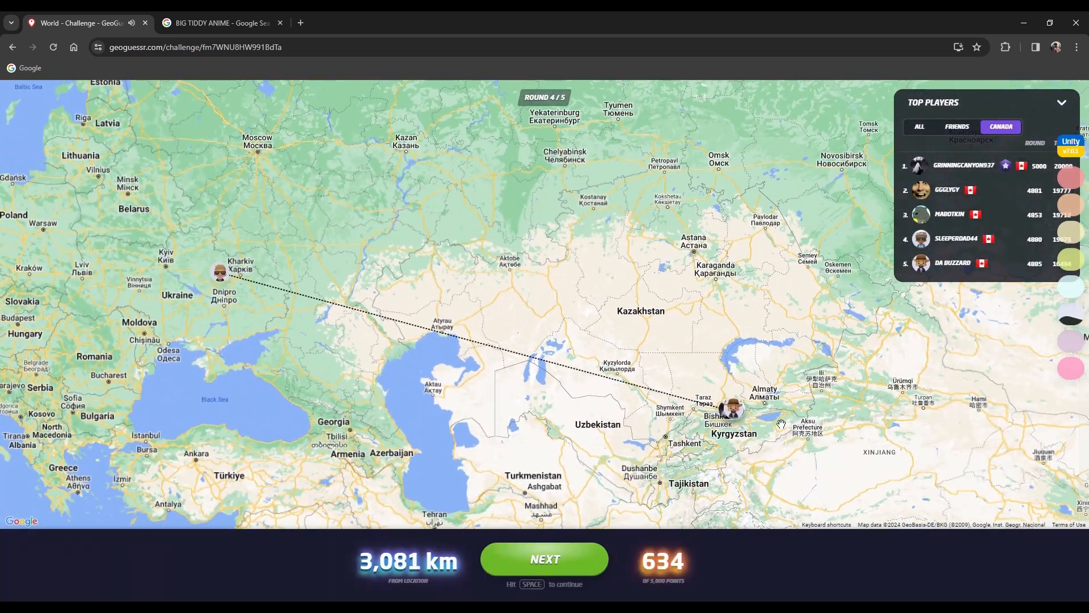
# Review the round 4 result near Kyrgyzstan and continue to the final round.
pyautogui.scroll(3)
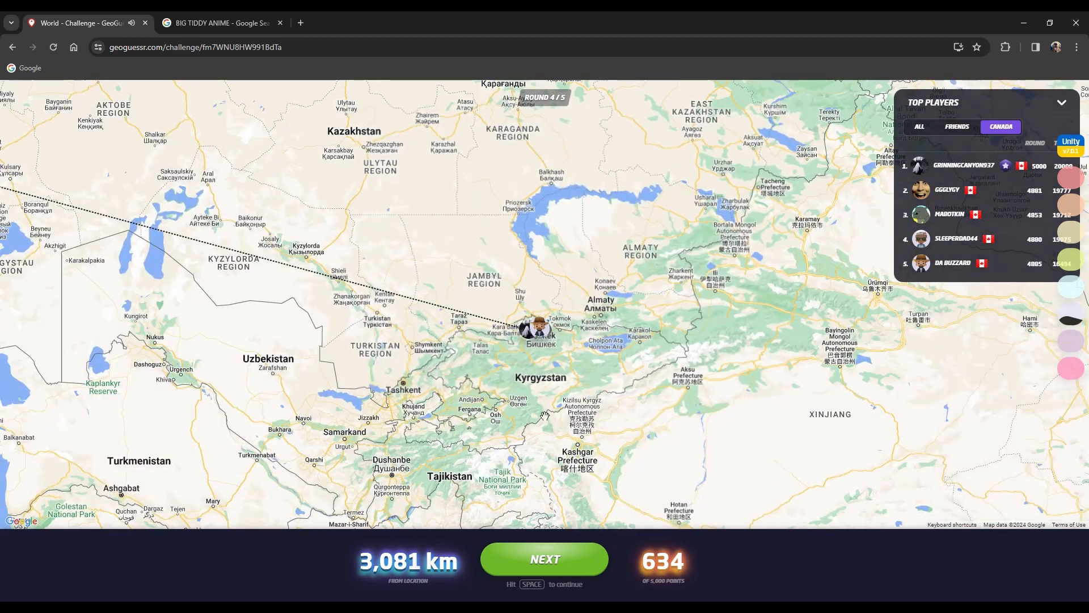
pyautogui.click(543, 559)
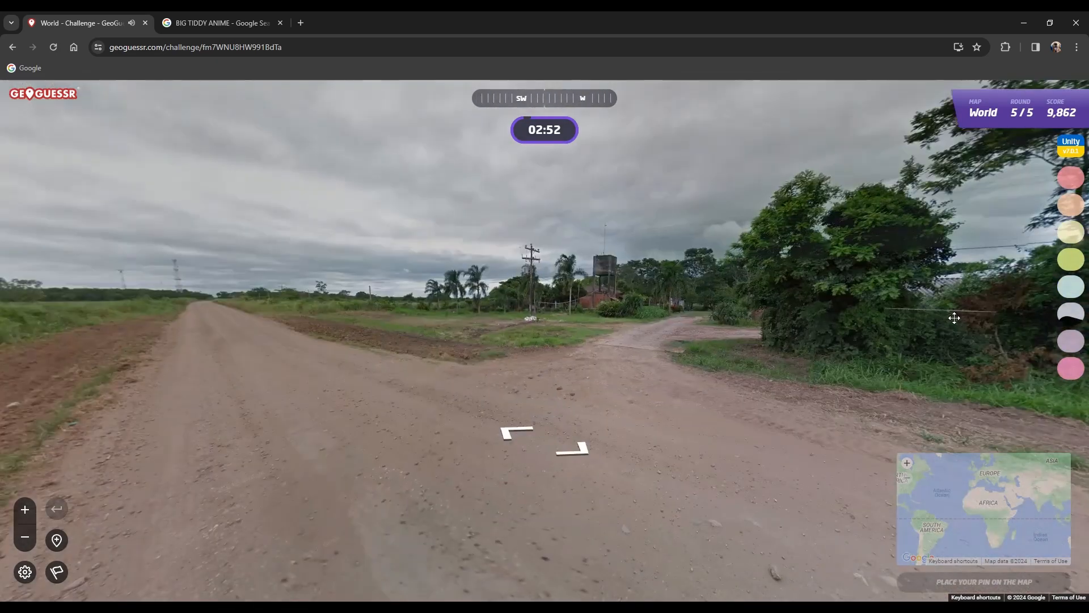
# Move along the dirt road through the fields past the trees.
pyautogui.click(517, 431)
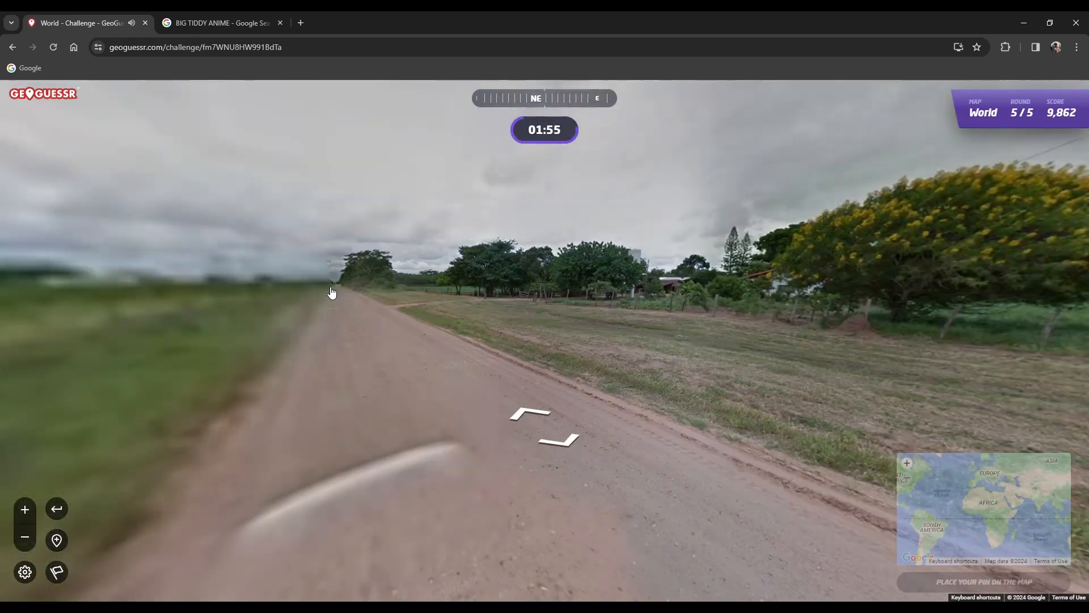
pyautogui.click(538, 413)
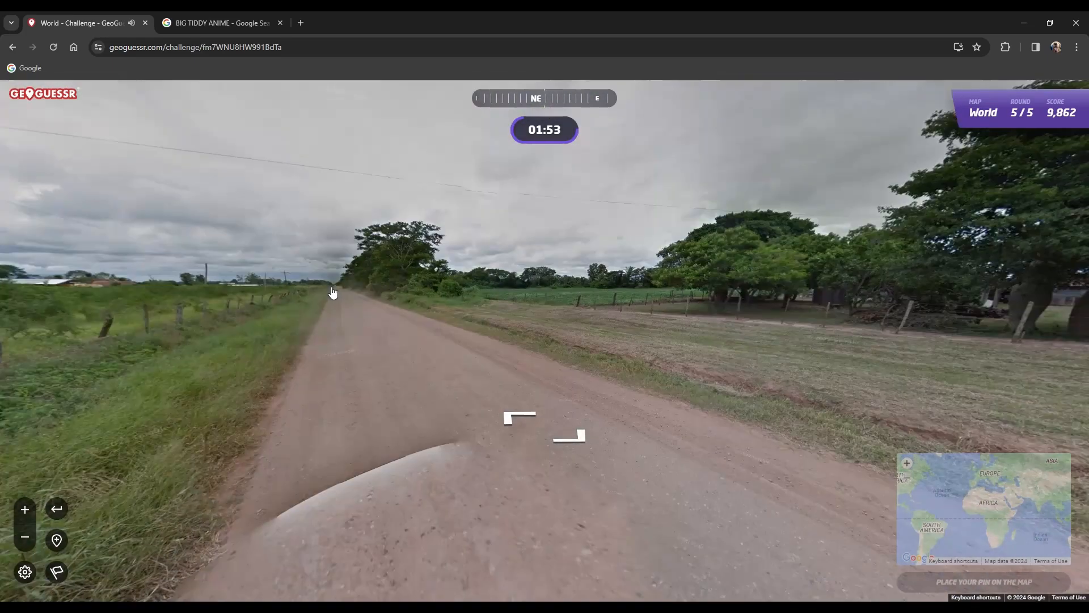
pyautogui.click(520, 416)
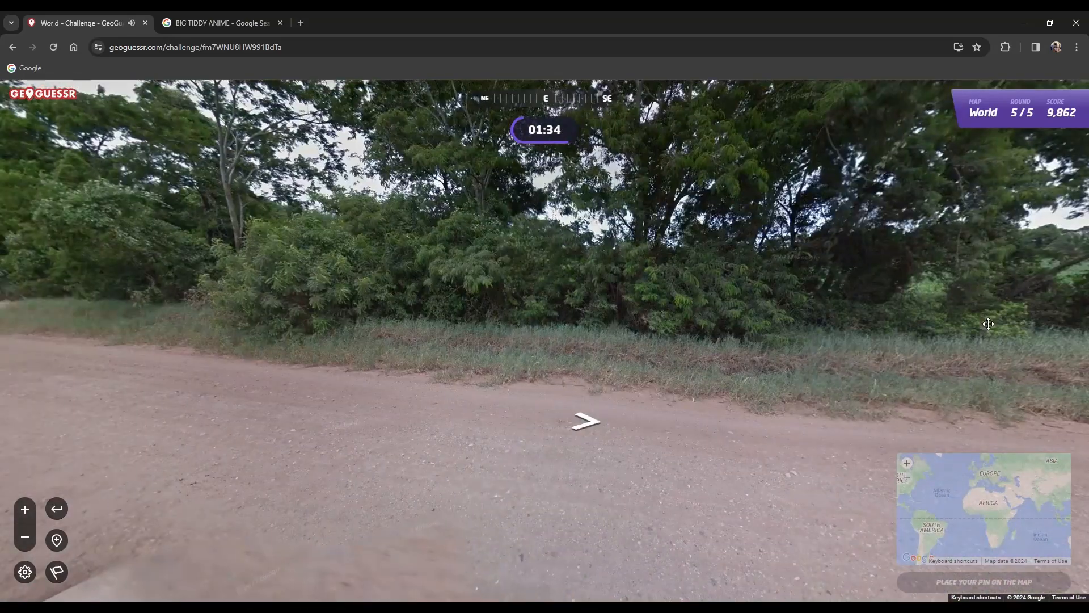
pyautogui.click(586, 421)
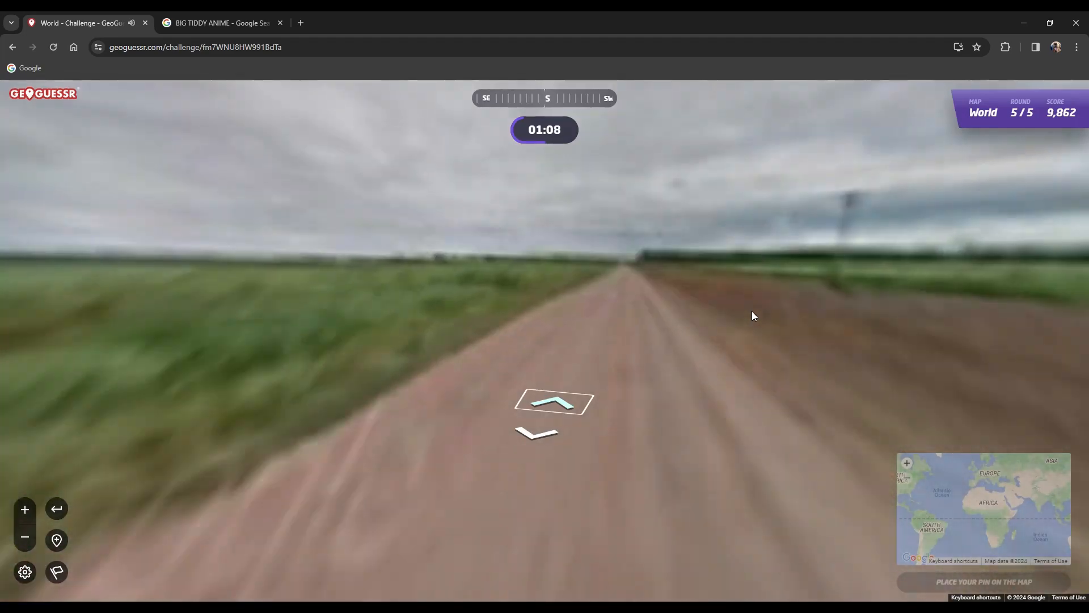
# Travel further down the straight dirt road through the farmland.
pyautogui.click(553, 403)
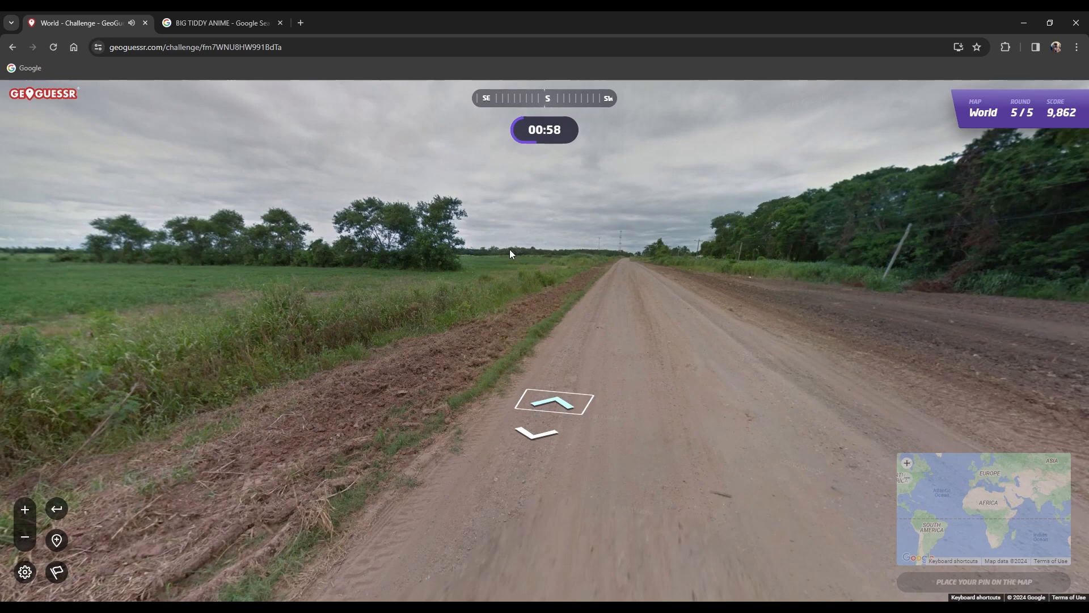
pyautogui.click(553, 402)
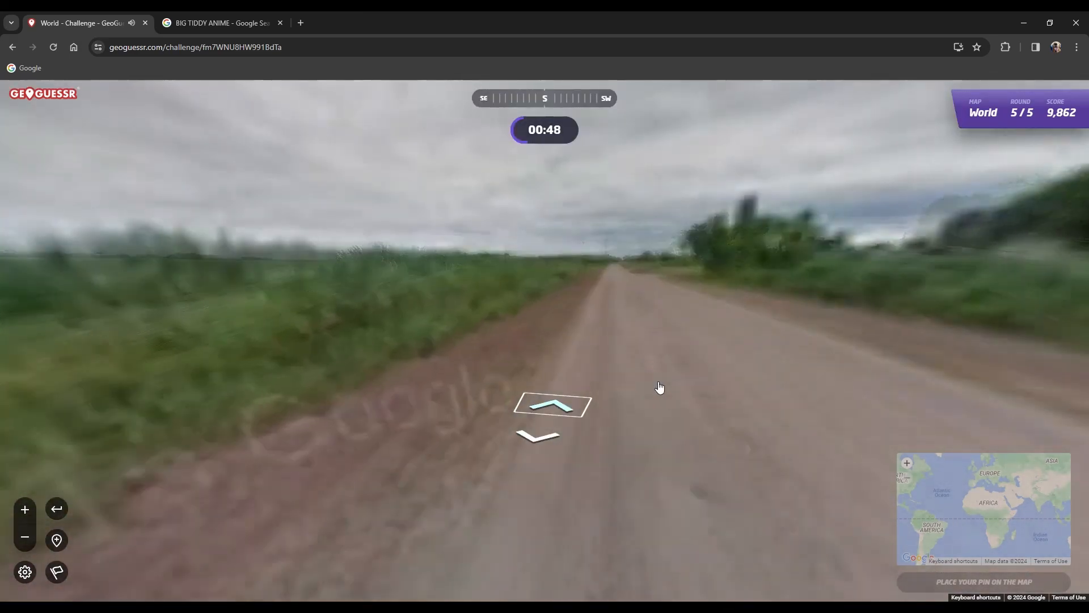
pyautogui.click(552, 405)
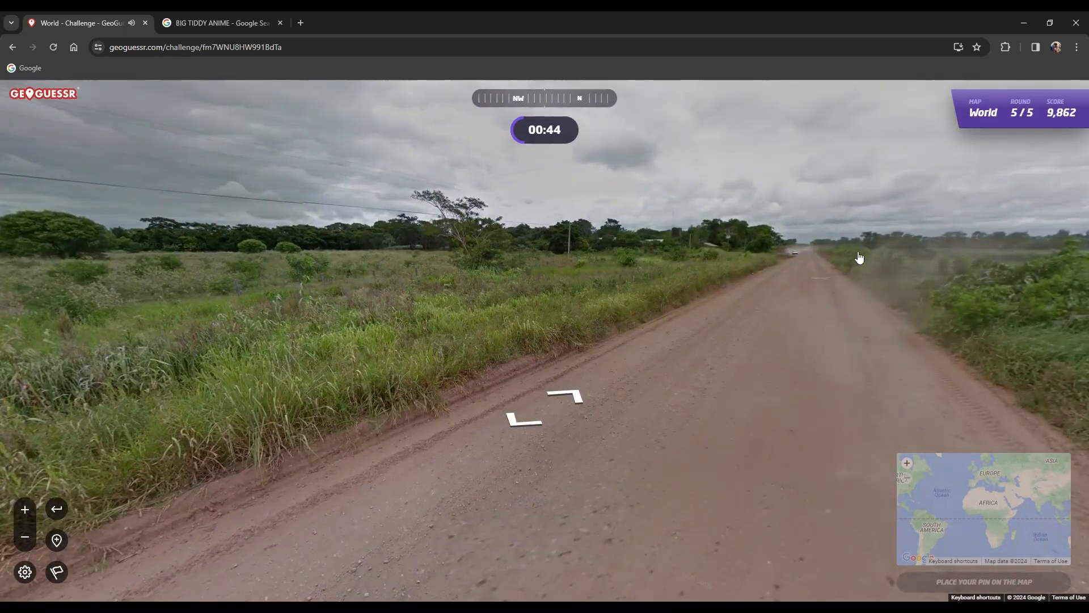
pyautogui.click(566, 396)
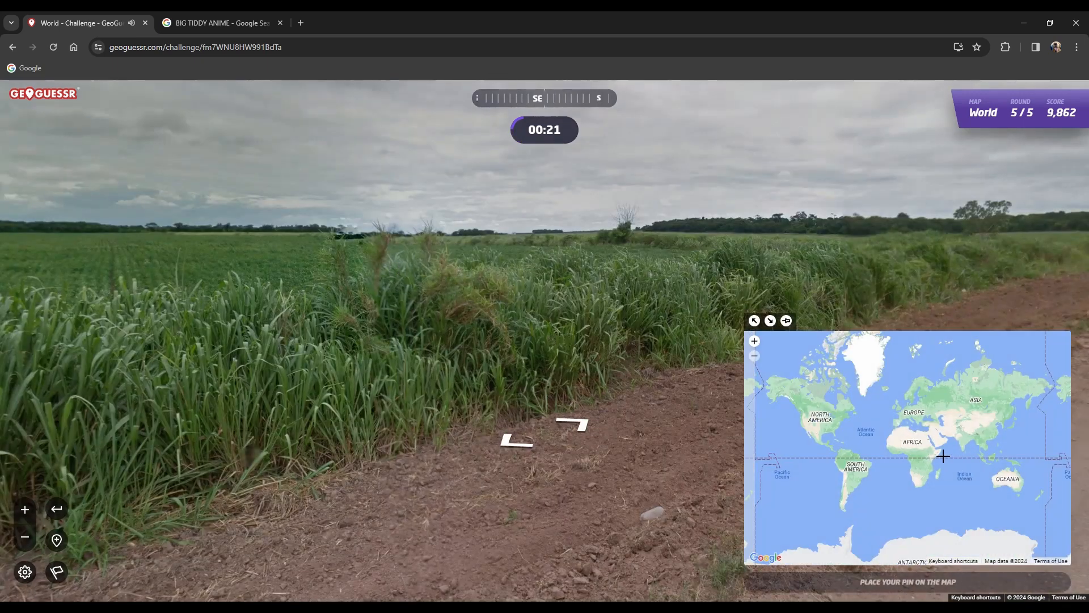
# Pin the final guess in northern Argentina and submit it for 1,901 points.
pyautogui.click(852, 484)
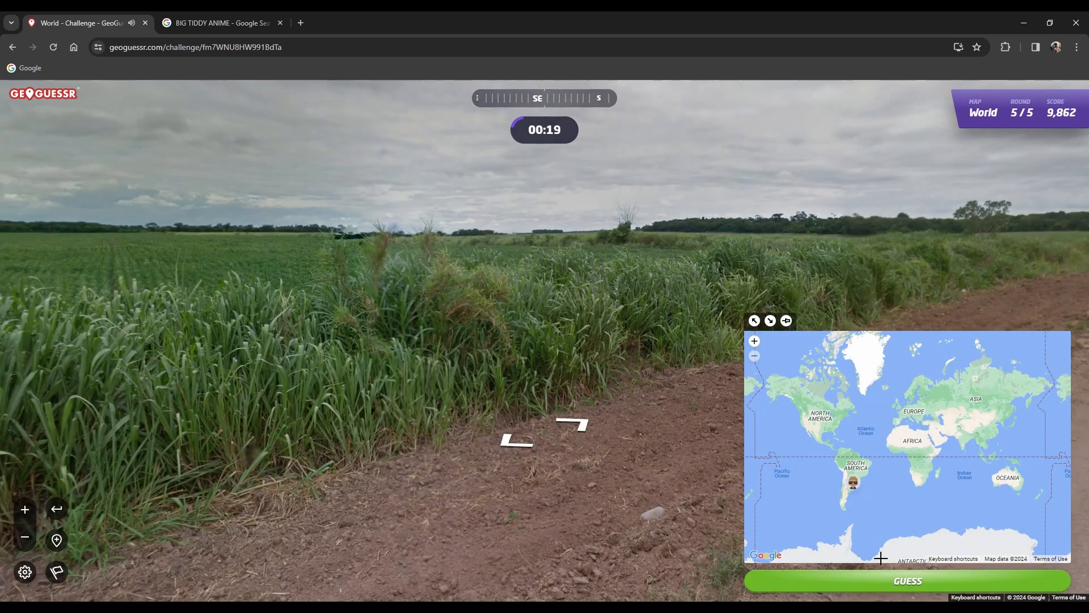
pyautogui.click(907, 581)
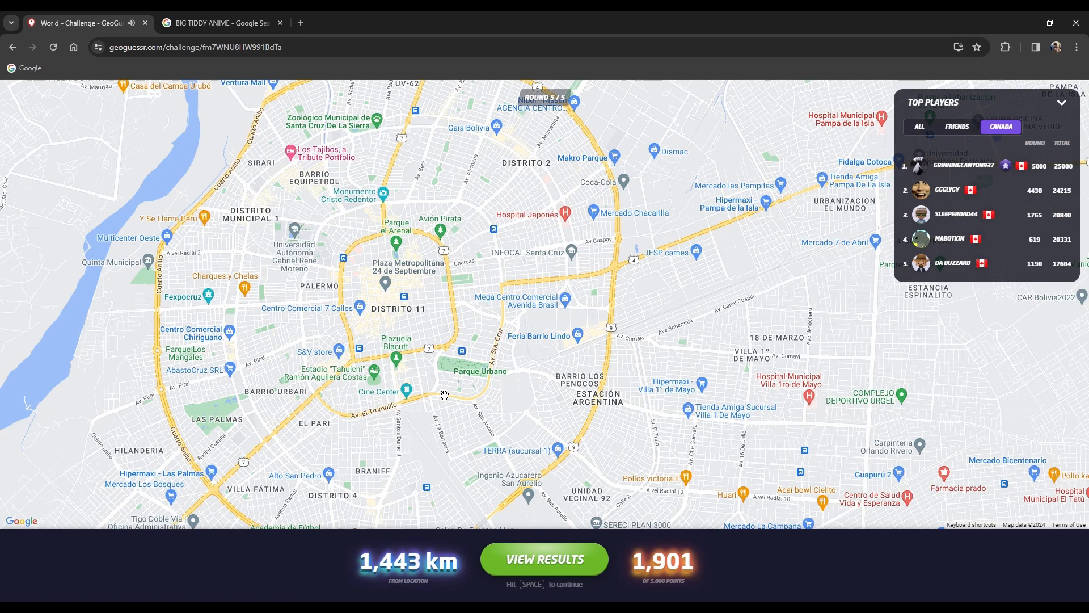
# Scroll the results map before opening the location in Google Maps.
pyautogui.scroll(-3)
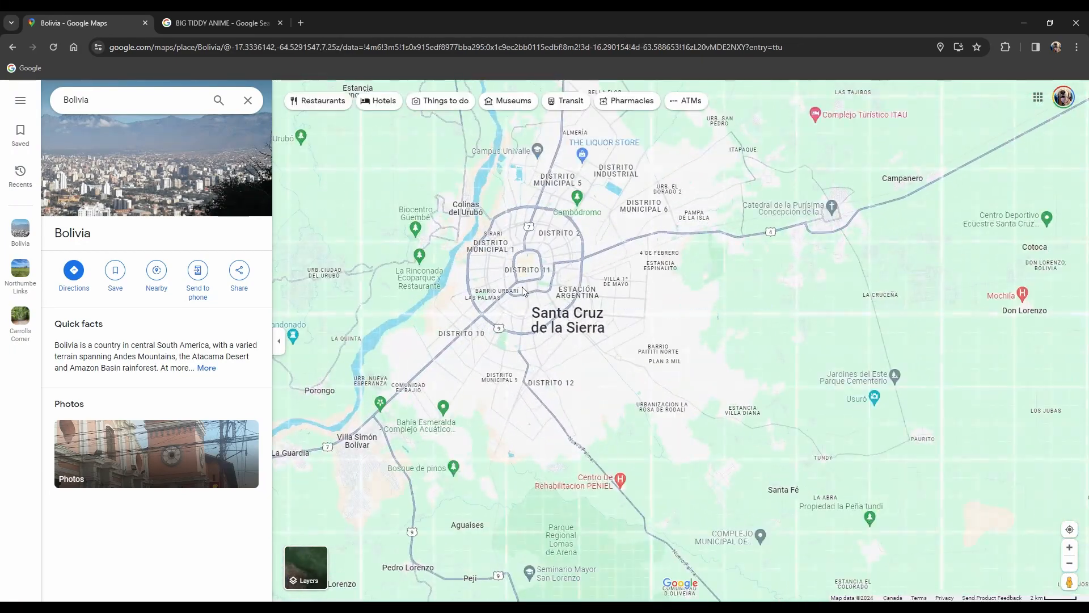
# Enable Street View coverage and enter the panorama at 154 Junín near Plaza 24 de Septiembre.
pyautogui.click(305, 567)
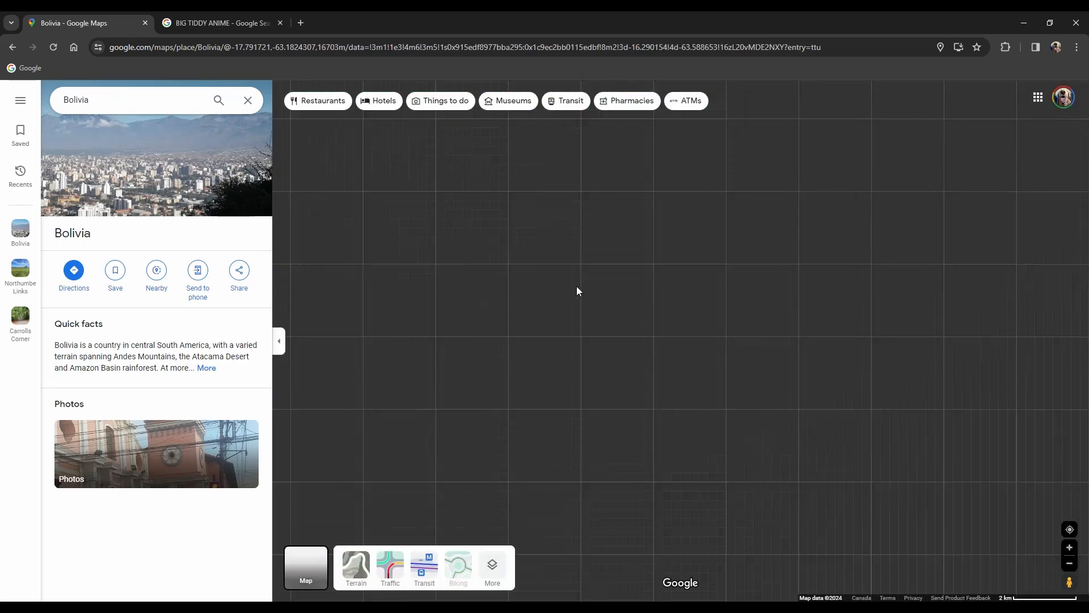
pyautogui.click(248, 100)
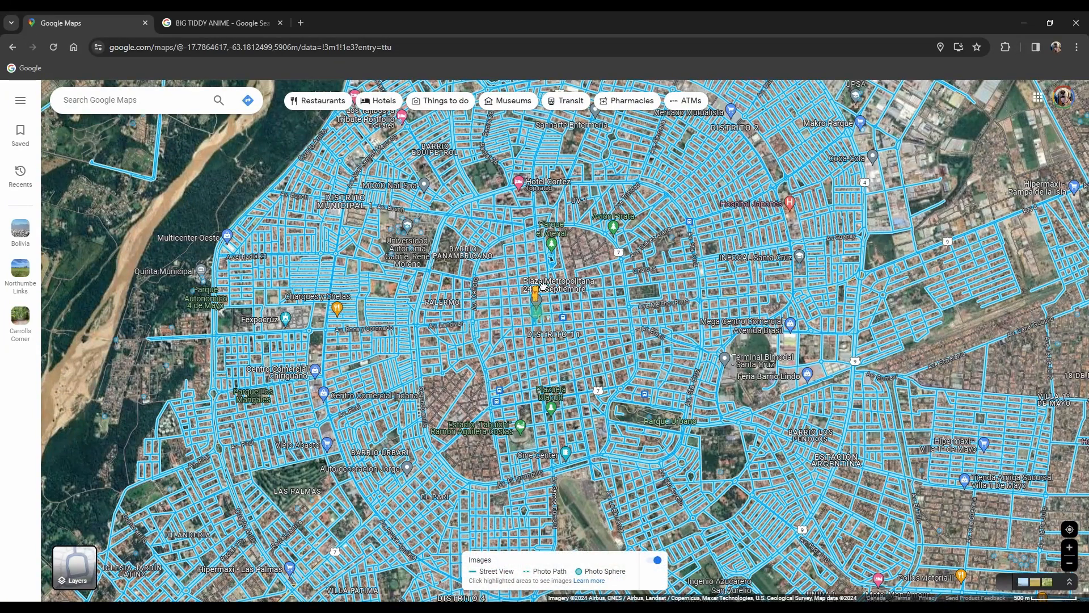
pyautogui.click(537, 301)
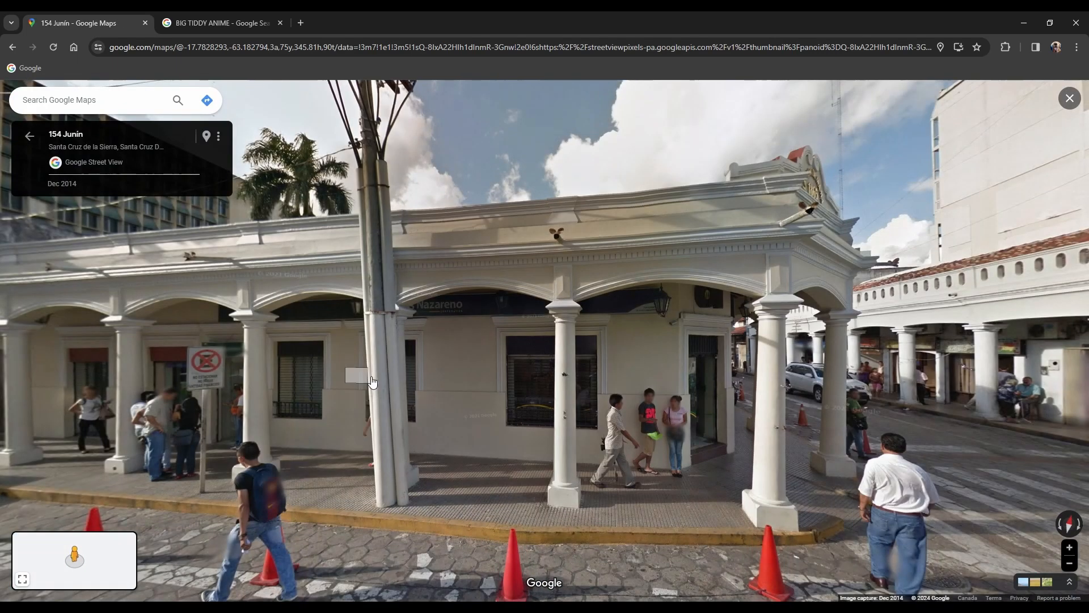